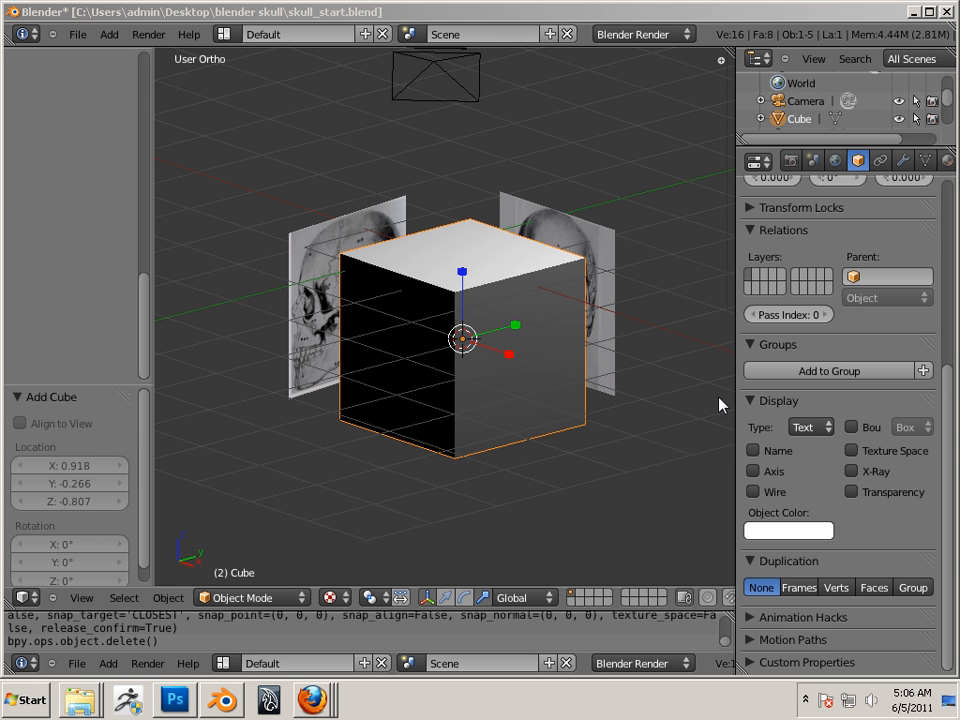
{"action": "mouse_move", "coordinate": [564, 402]}
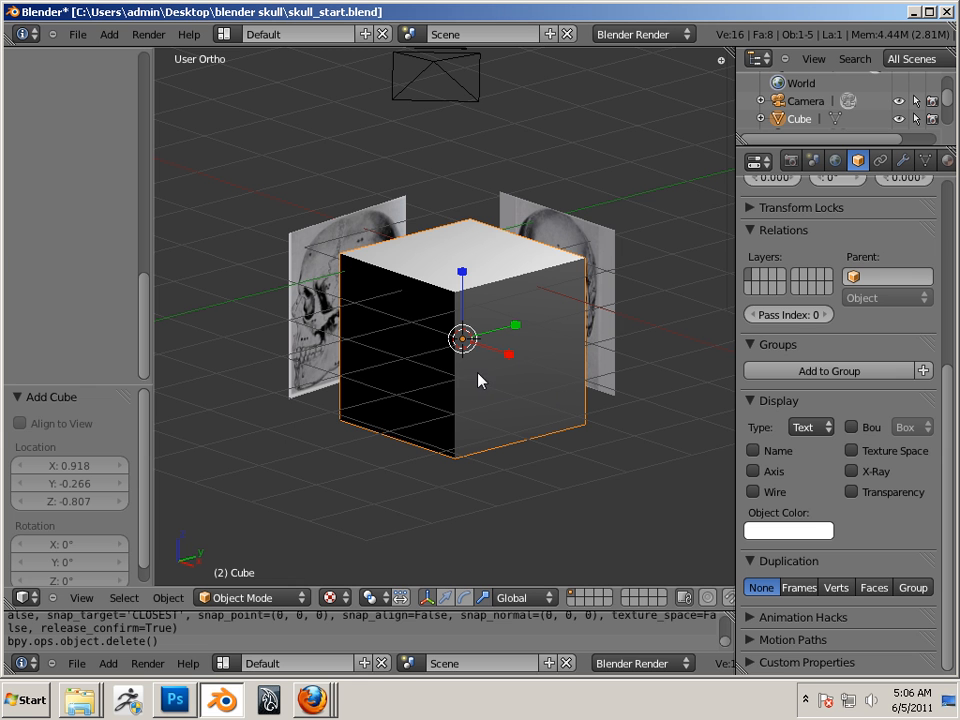
{"action": "mouse_move", "coordinate": [440, 390]}
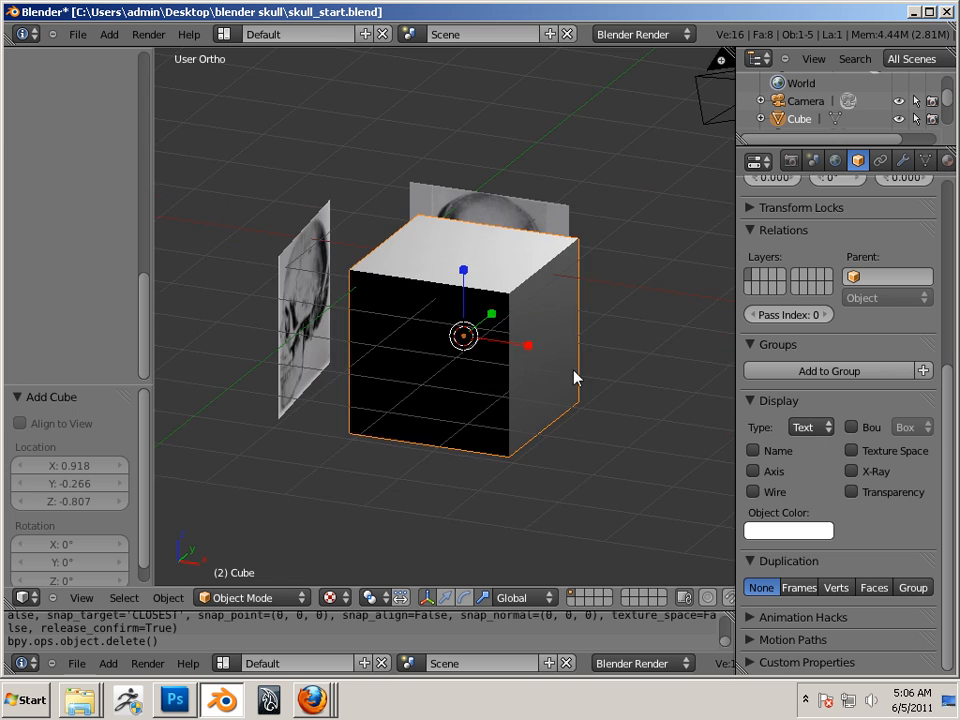
- Orbit the view around the cube sitting between the two skull reference image planes
{"action": "left_click_drag", "start_coordinate": [576, 378], "coordinate": [520, 376]}
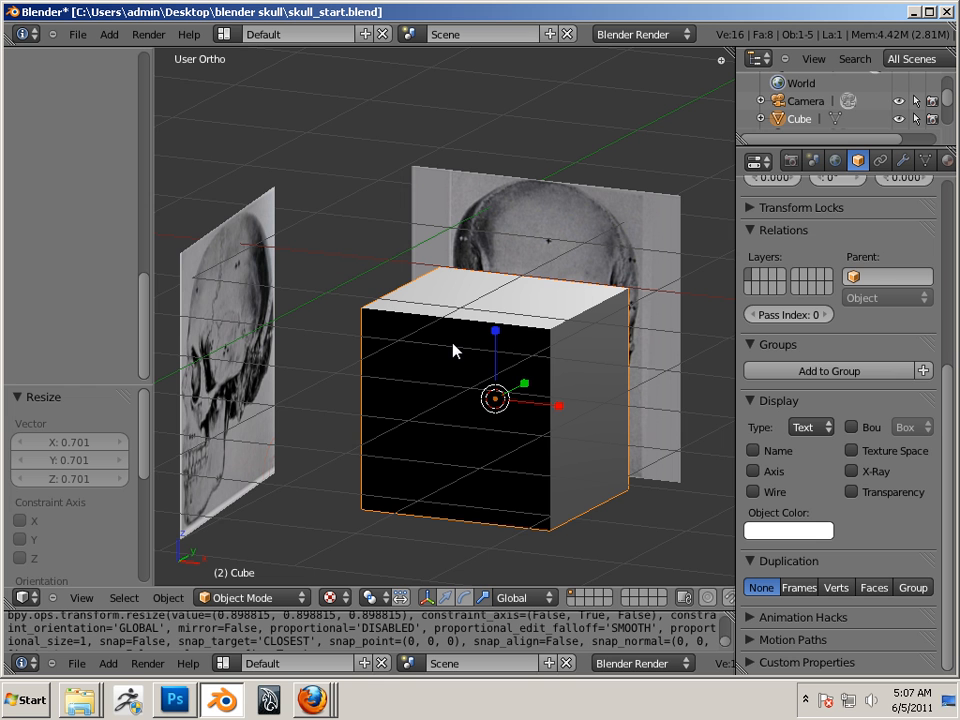
{"action": "mouse_move", "coordinate": [556, 438]}
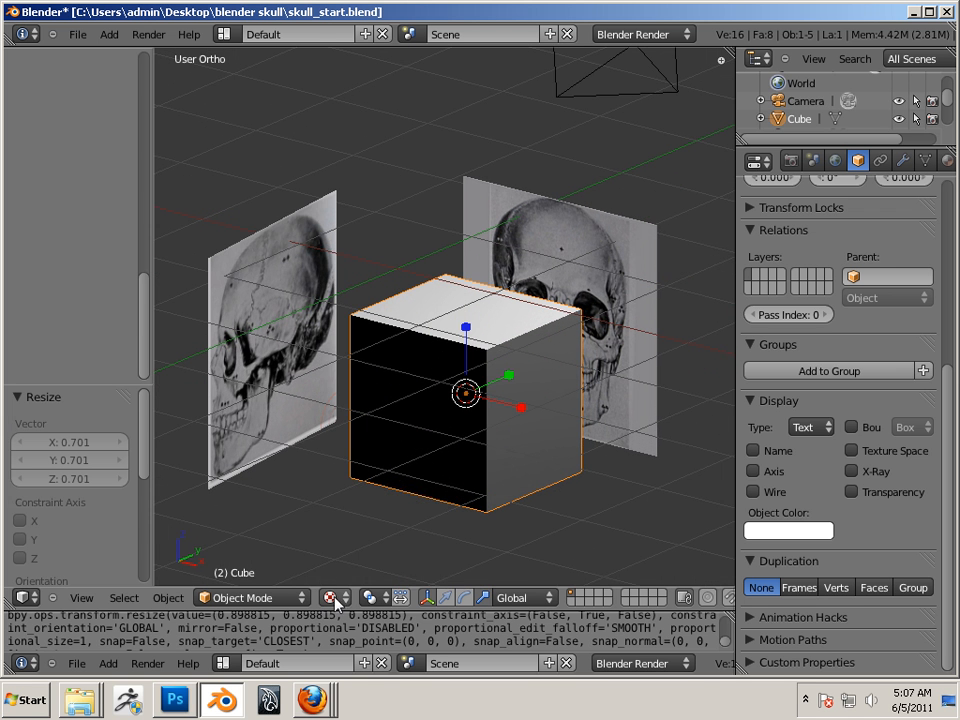
{"action": "mouse_move", "coordinate": [500, 414]}
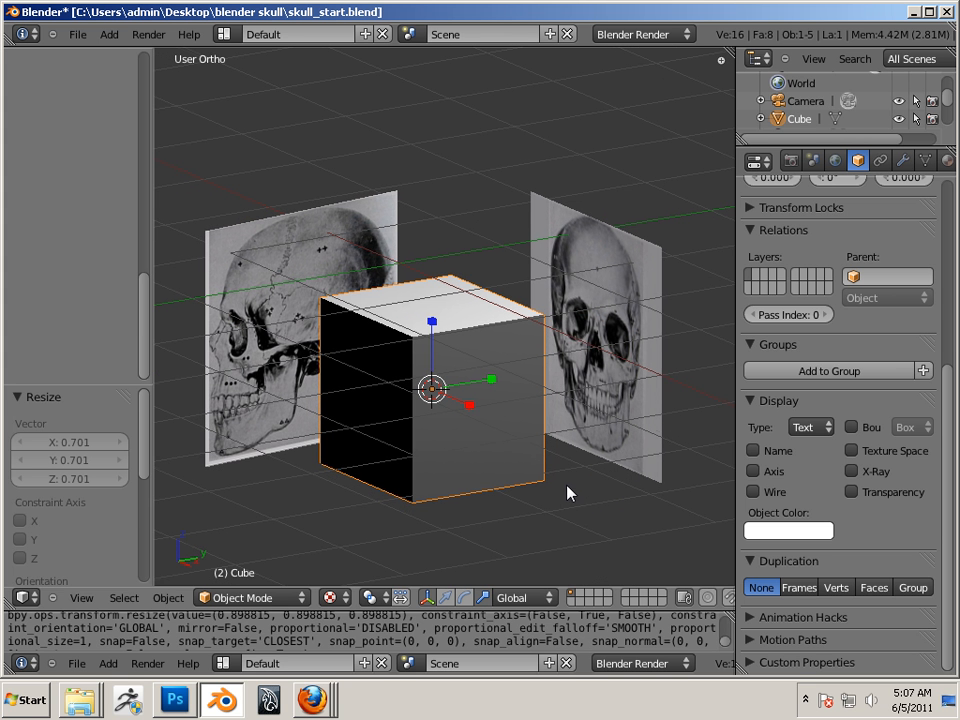
- Set the cube's maximum draw type to Wire in Object properties > Display
{"action": "left_click", "coordinate": [808, 428]}
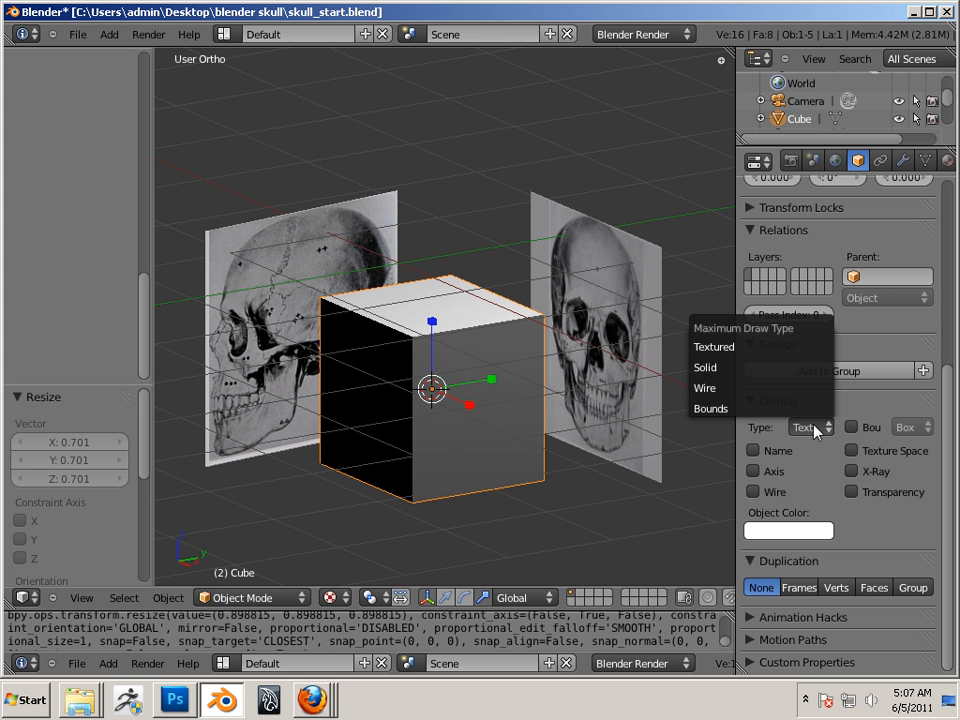
{"action": "left_click", "coordinate": [704, 368]}
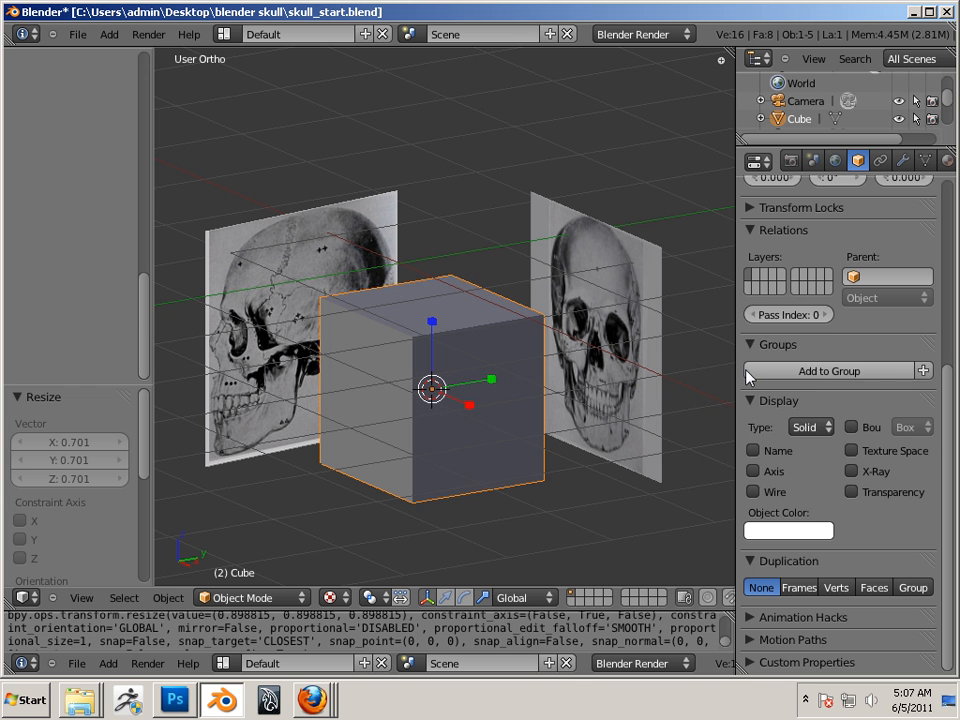
{"action": "left_click", "coordinate": [810, 428]}
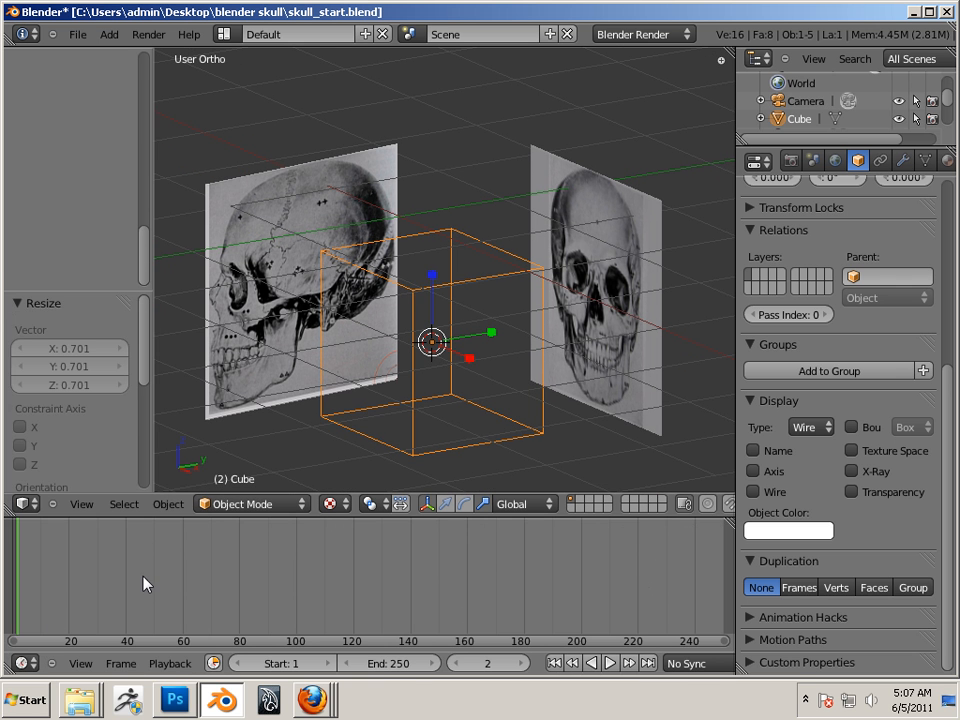
{"action": "mouse_move", "coordinate": [724, 648]}
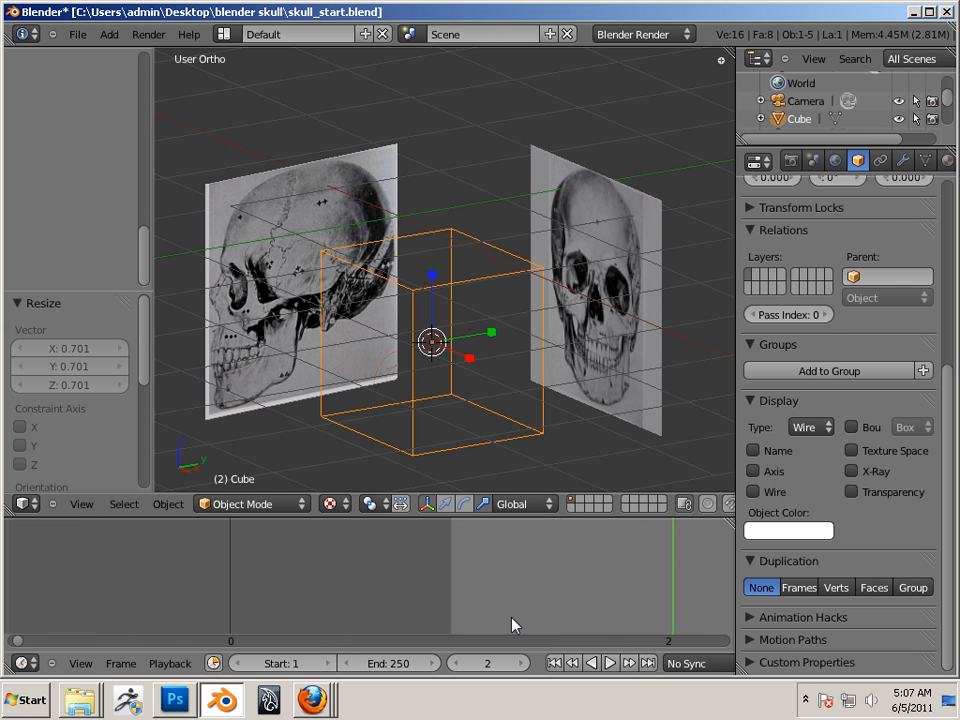
{"action": "mouse_move", "coordinate": [268, 616]}
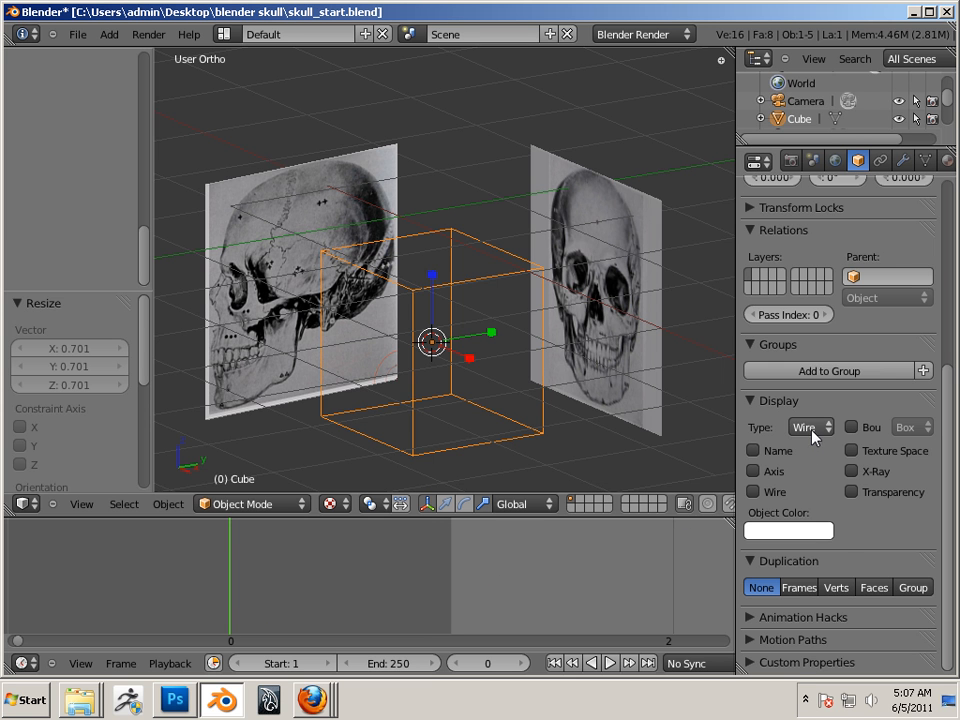
{"action": "right_click", "coordinate": [804, 428]}
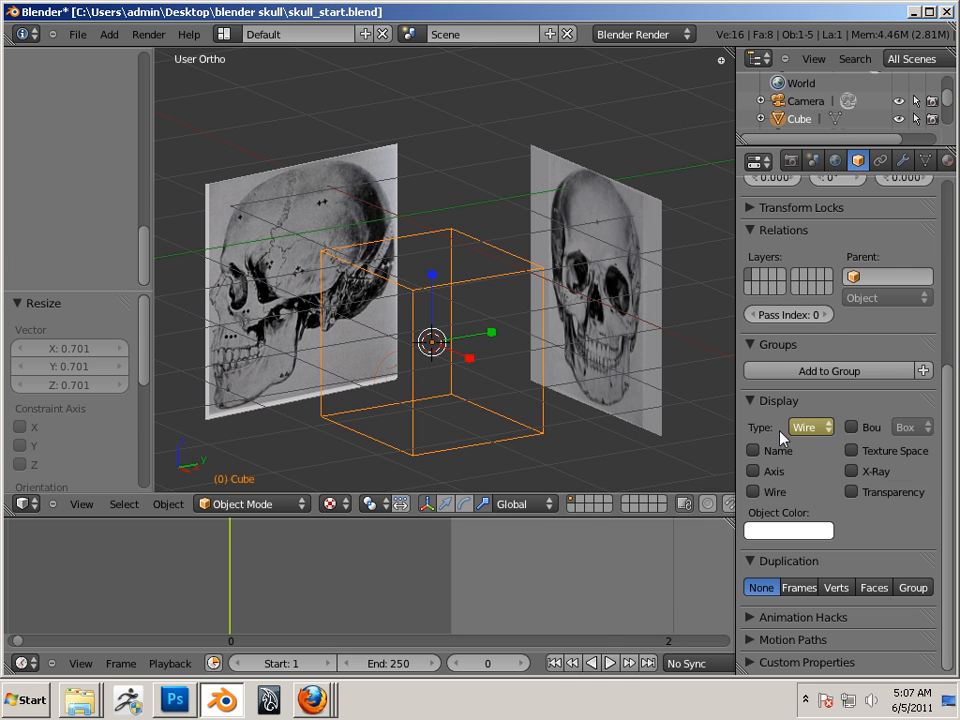
{"action": "mouse_move", "coordinate": [790, 448]}
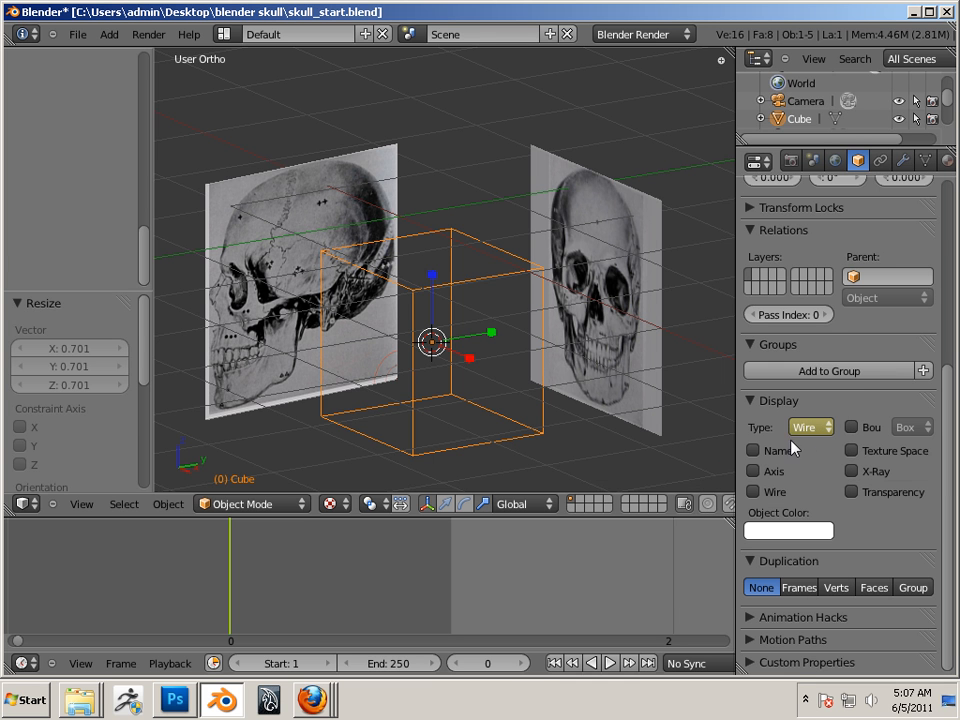
{"action": "mouse_move", "coordinate": [668, 528]}
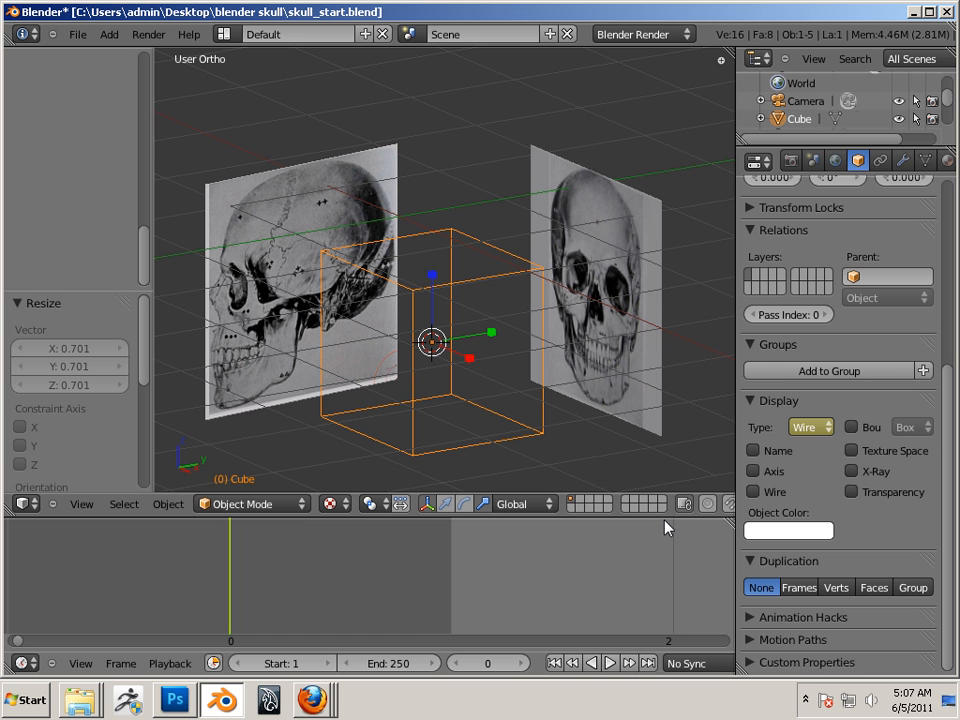
{"action": "left_click", "coordinate": [804, 428]}
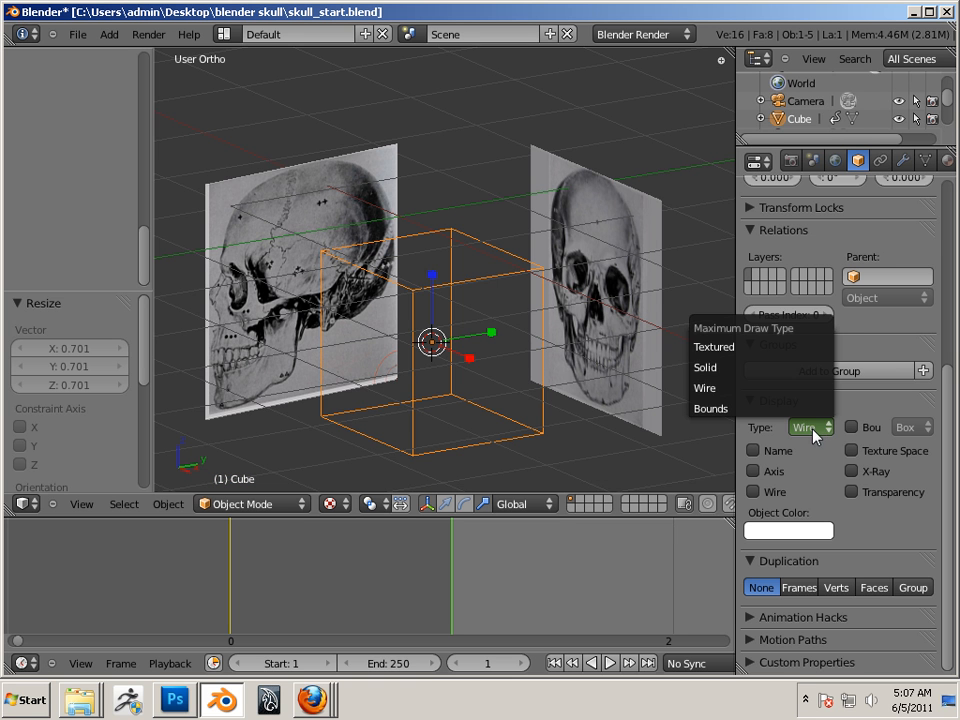
{"action": "left_click", "coordinate": [704, 368]}
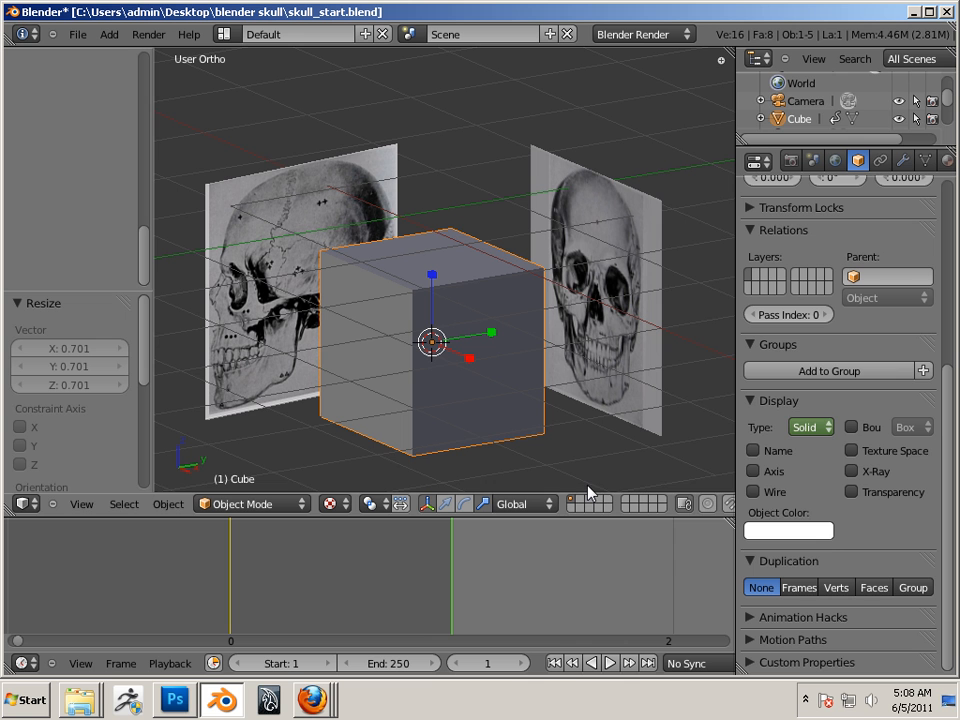
{"action": "right_click", "coordinate": [804, 428]}
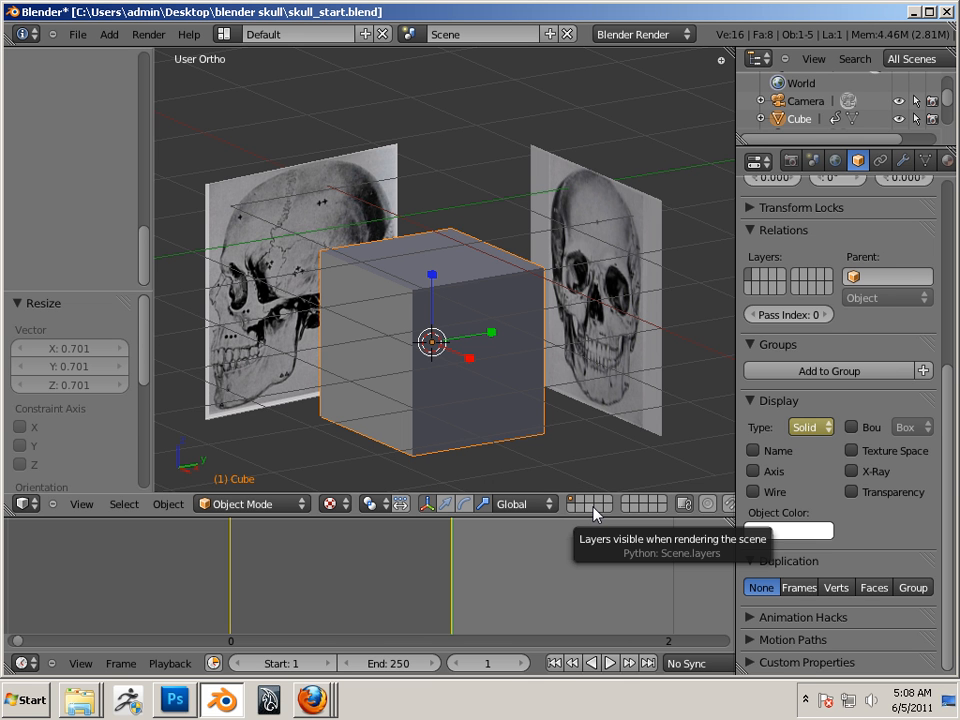
{"action": "left_click", "coordinate": [808, 428]}
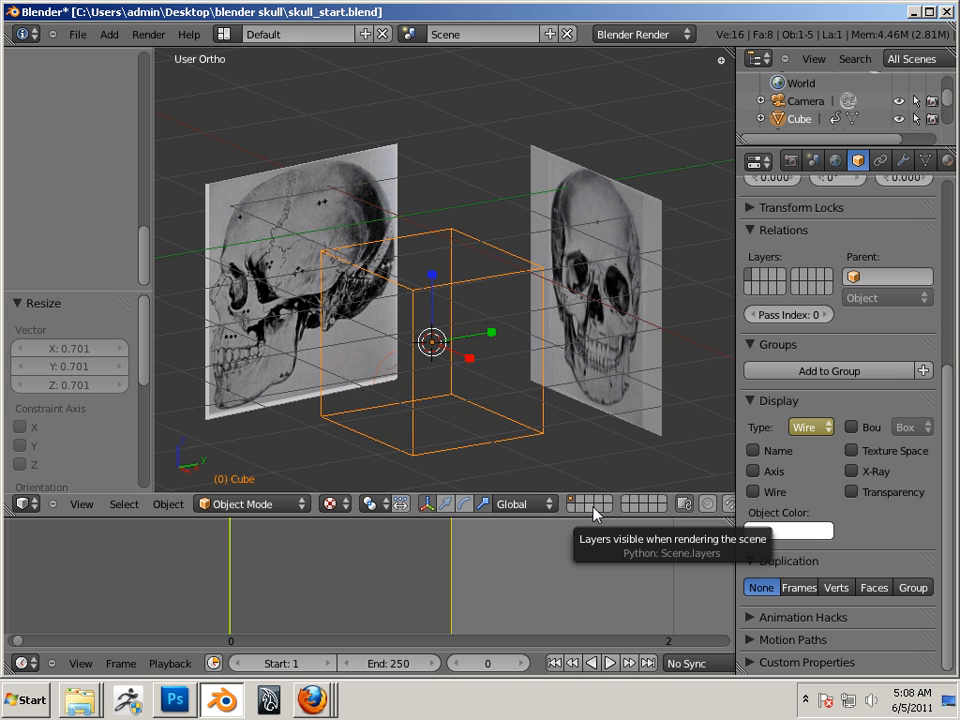
{"action": "left_click", "coordinate": [810, 428]}
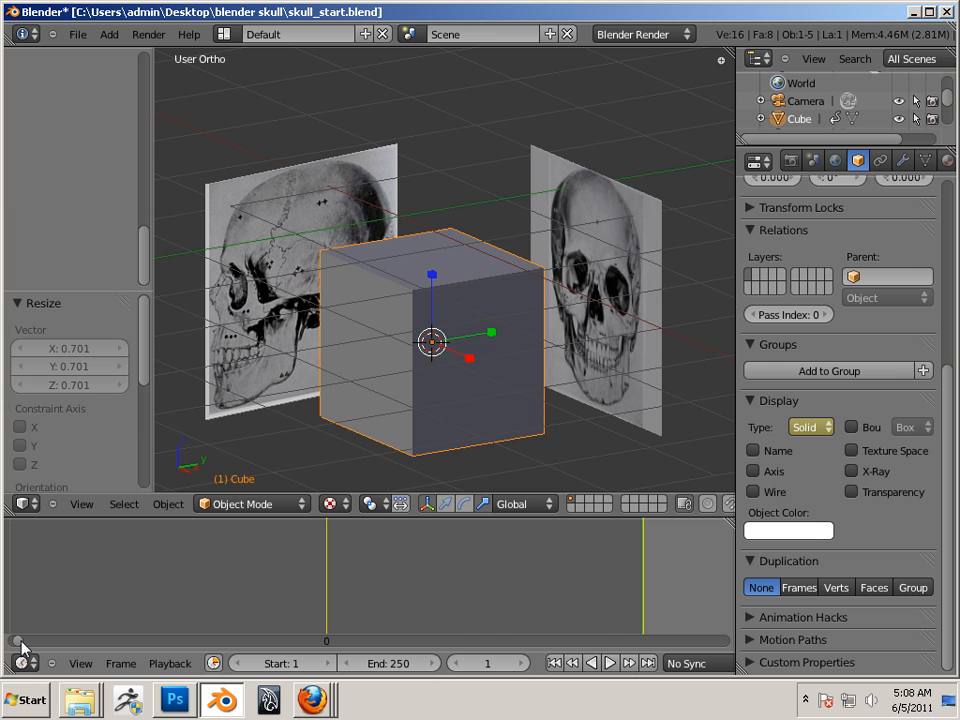
{"action": "mouse_move", "coordinate": [24, 648]}
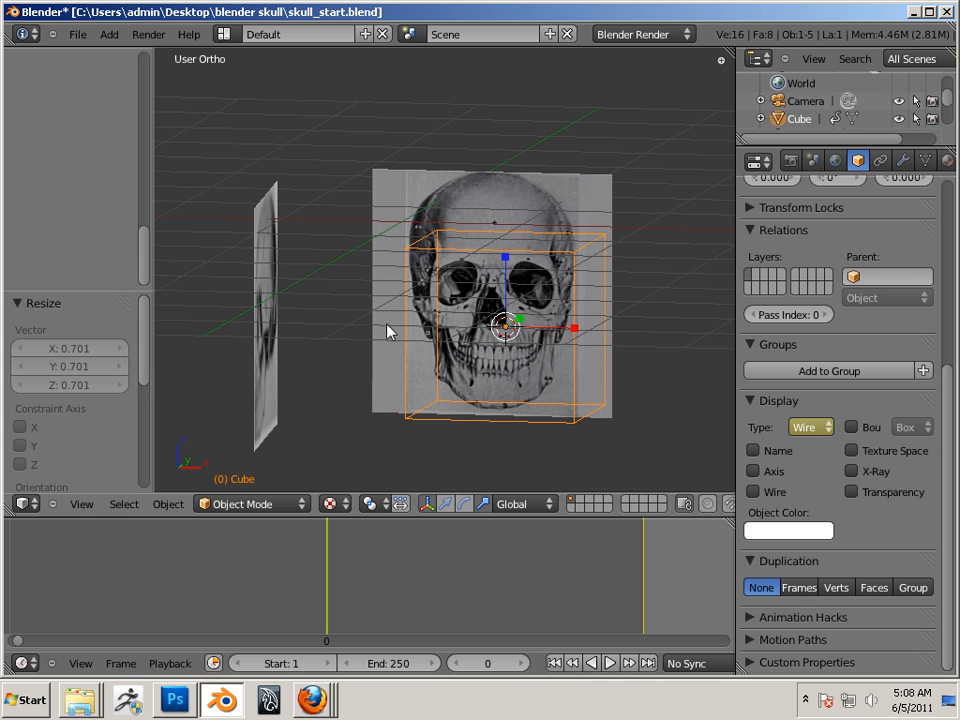
- Save the skull scene file via File > Save
{"action": "left_click", "coordinate": [76, 32]}
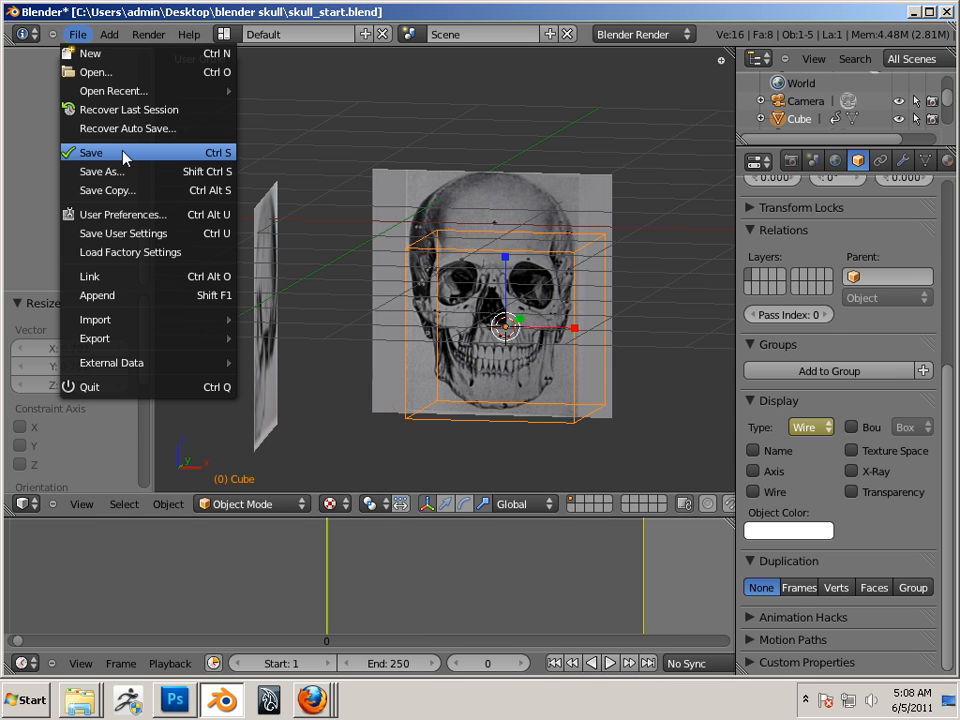
{"action": "left_click", "coordinate": [92, 152]}
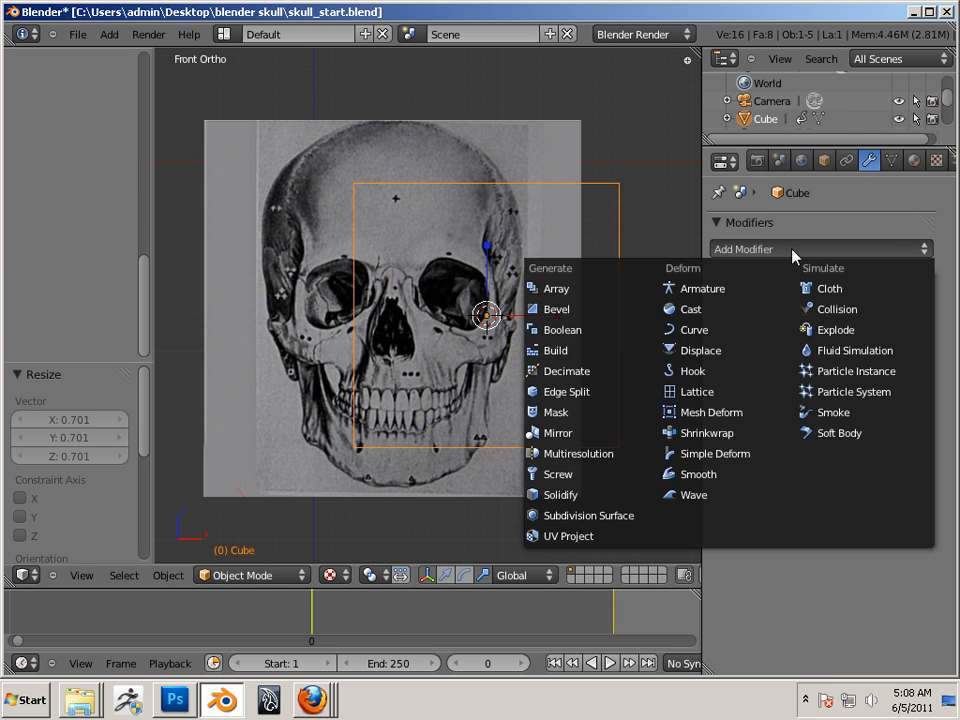
- Add a Multiresolution modifier to the cube, subdivide it one level and apply it
{"action": "left_click", "coordinate": [574, 452]}
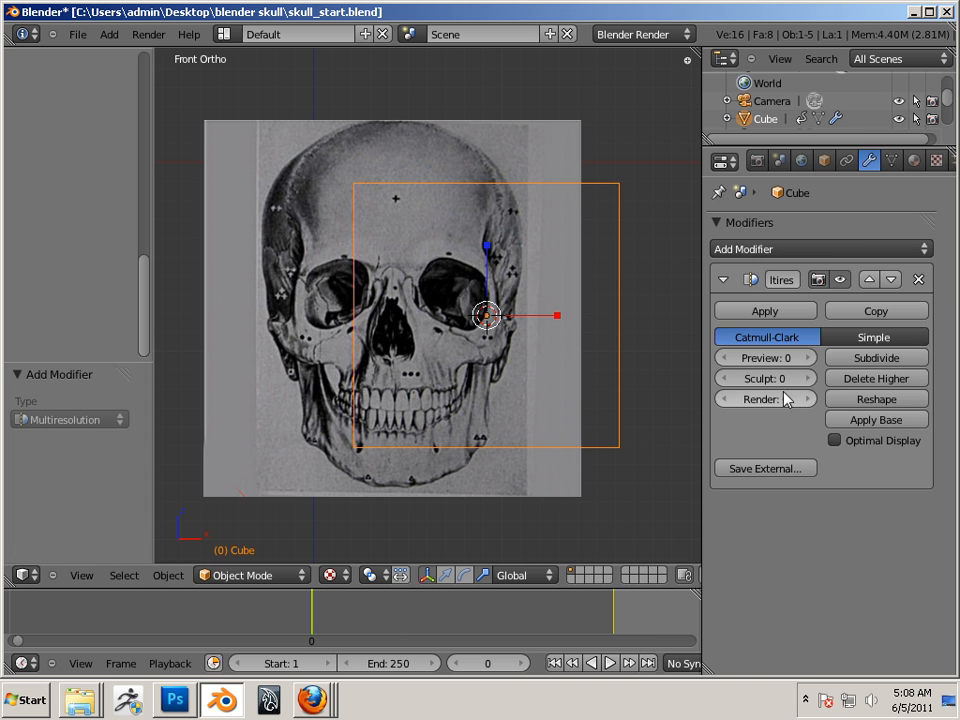
{"action": "left_click", "coordinate": [876, 356]}
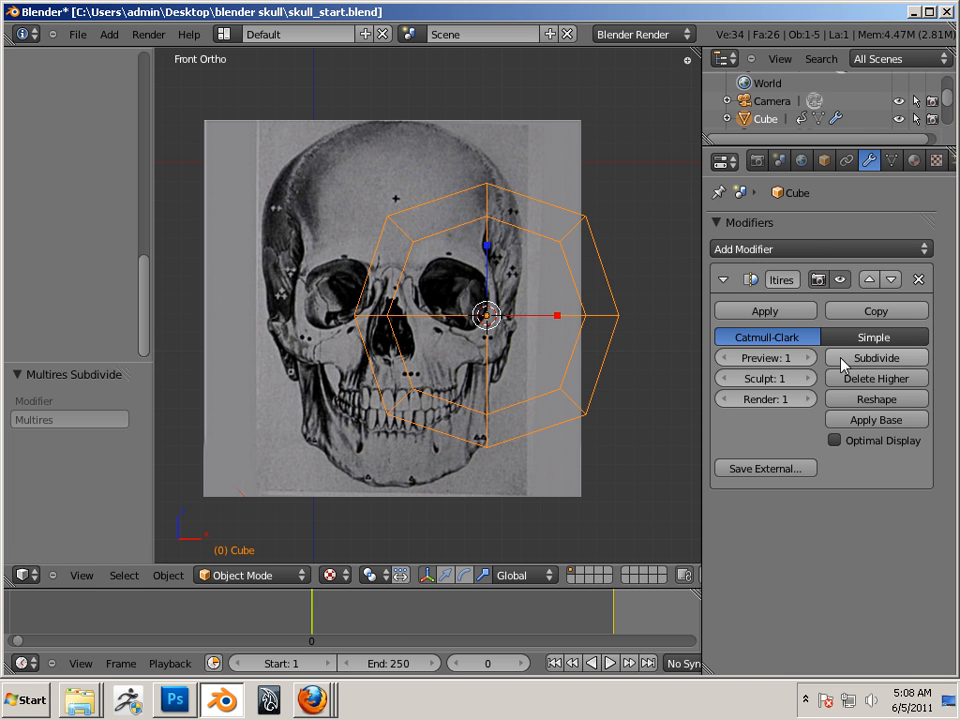
{"action": "mouse_move", "coordinate": [844, 308]}
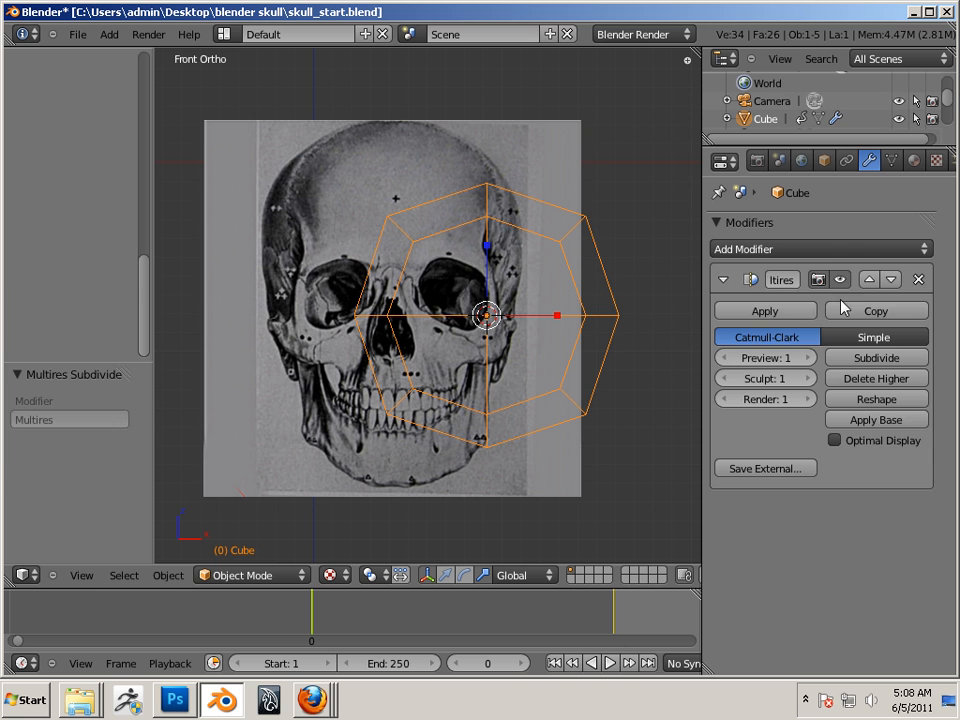
{"action": "left_click", "coordinate": [764, 310]}
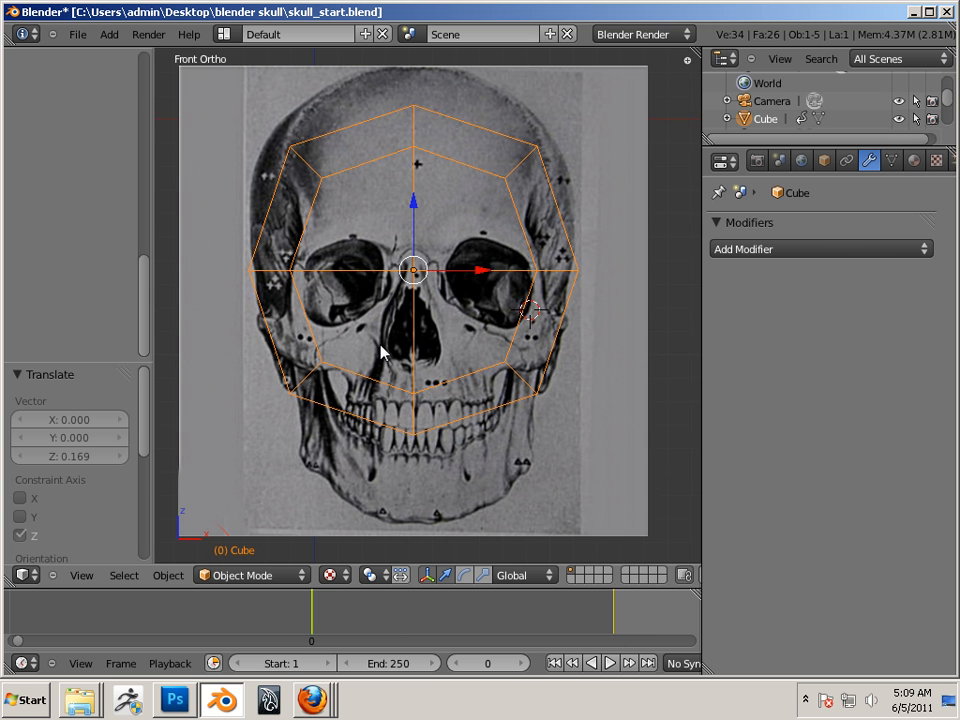
{"action": "mouse_move", "coordinate": [370, 384]}
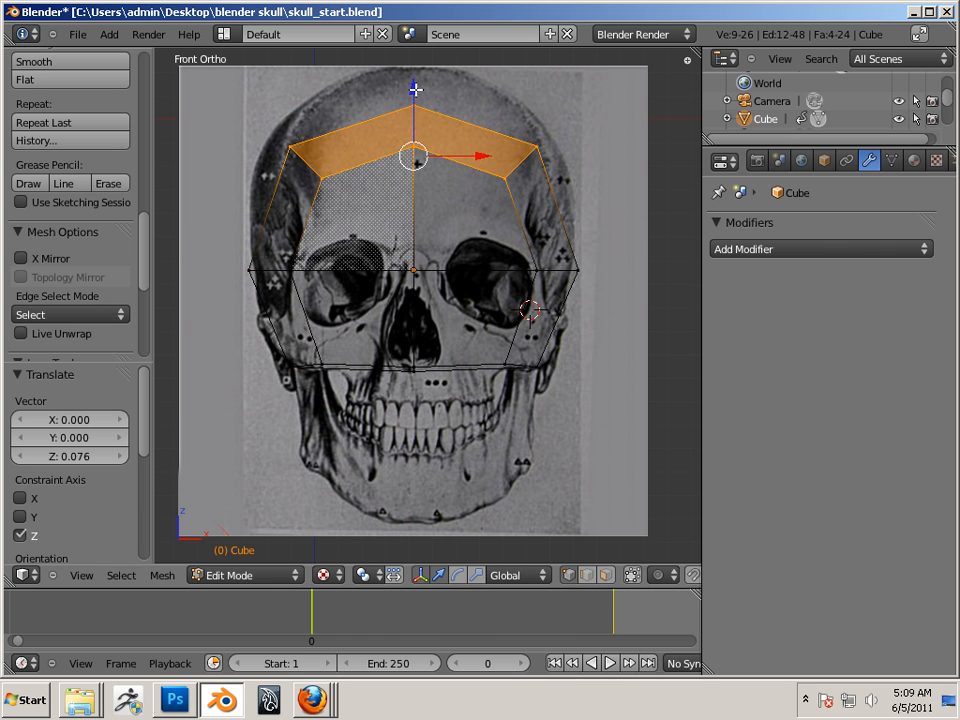
- Move the top loop to the skull's crown and scale a lower loop to cheekbone width
{"action": "left_click_drag", "start_coordinate": [412, 156], "coordinate": [412, 118]}
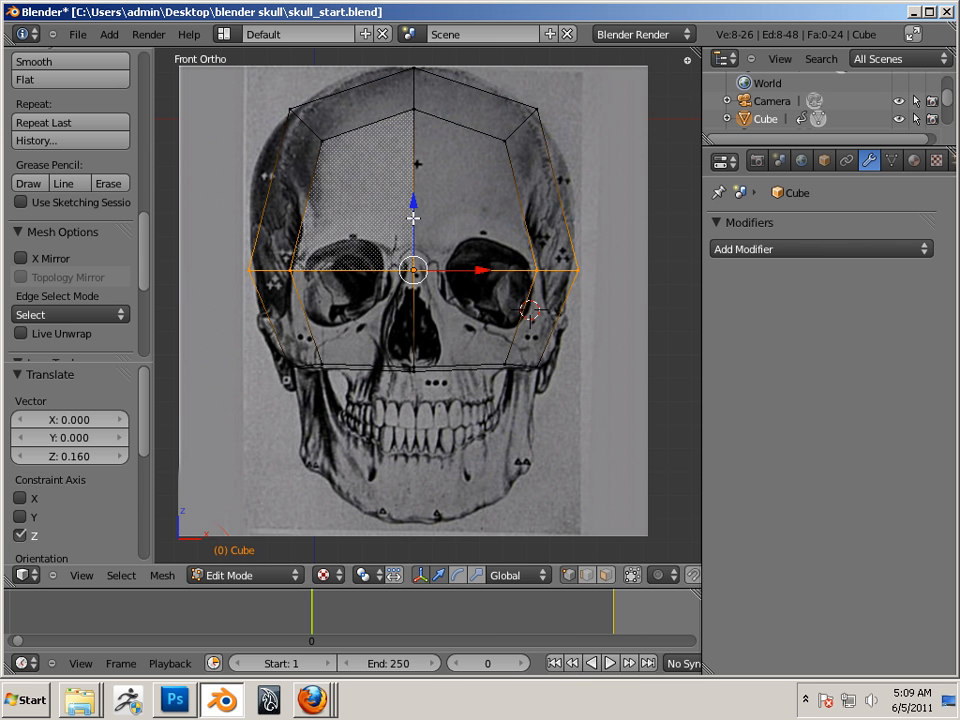
{"action": "left_click_drag", "start_coordinate": [412, 218], "coordinate": [570, 364]}
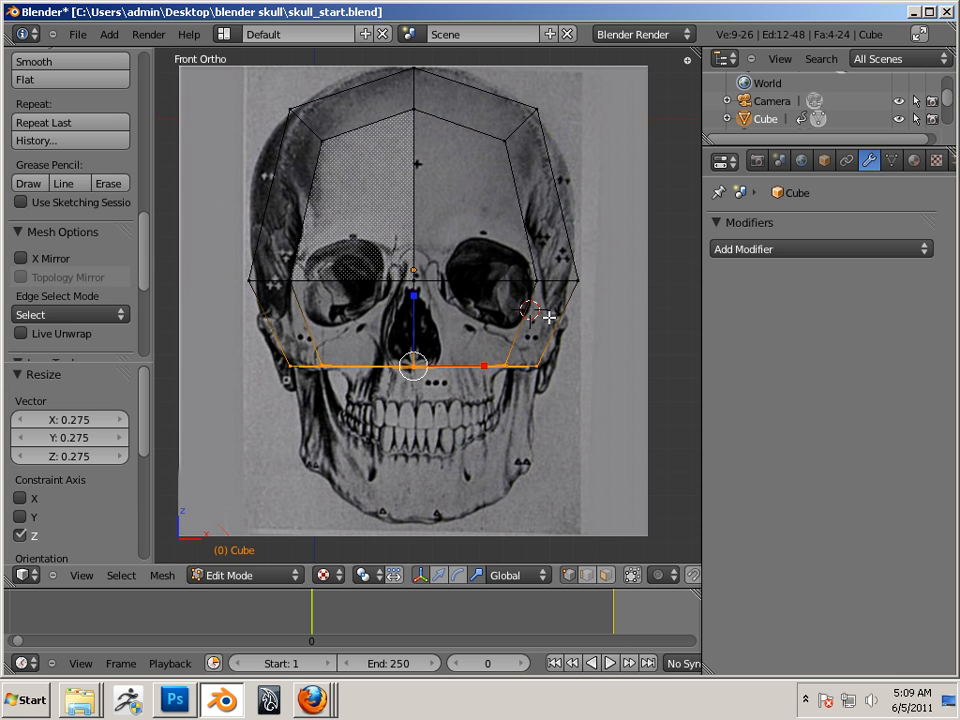
{"action": "mouse_move", "coordinate": [288, 280]}
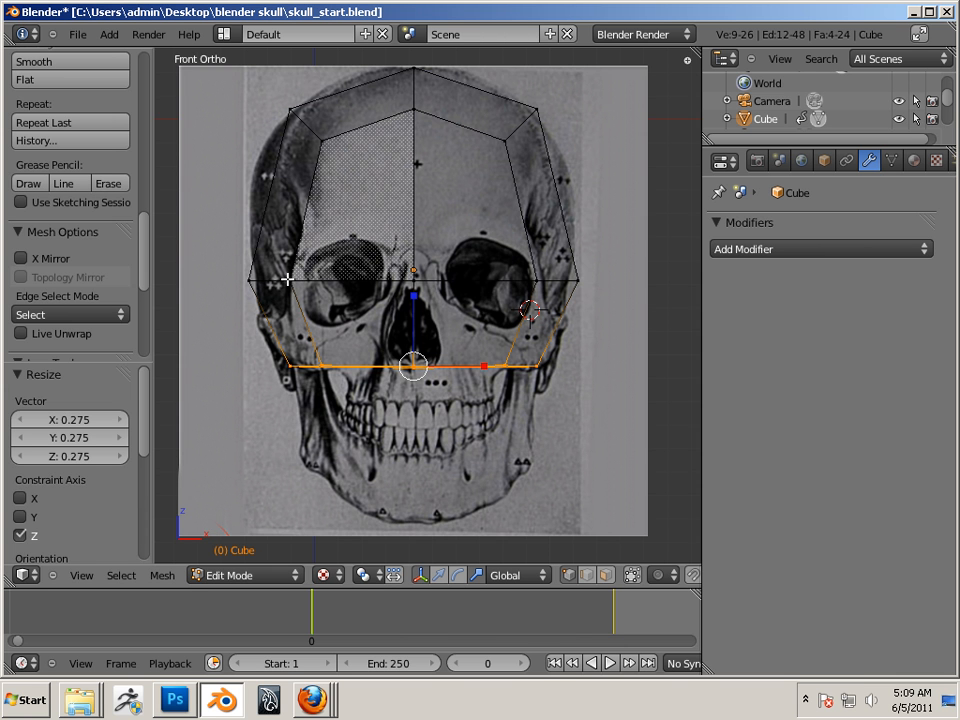
{"action": "mouse_move", "coordinate": [504, 280]}
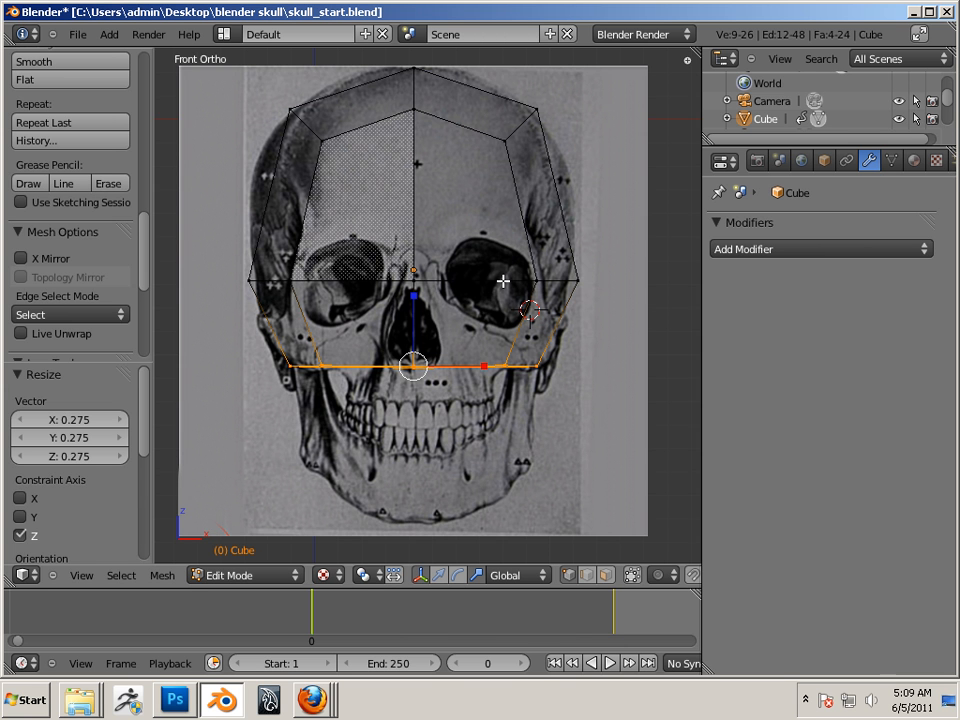
{"action": "mouse_move", "coordinate": [510, 312]}
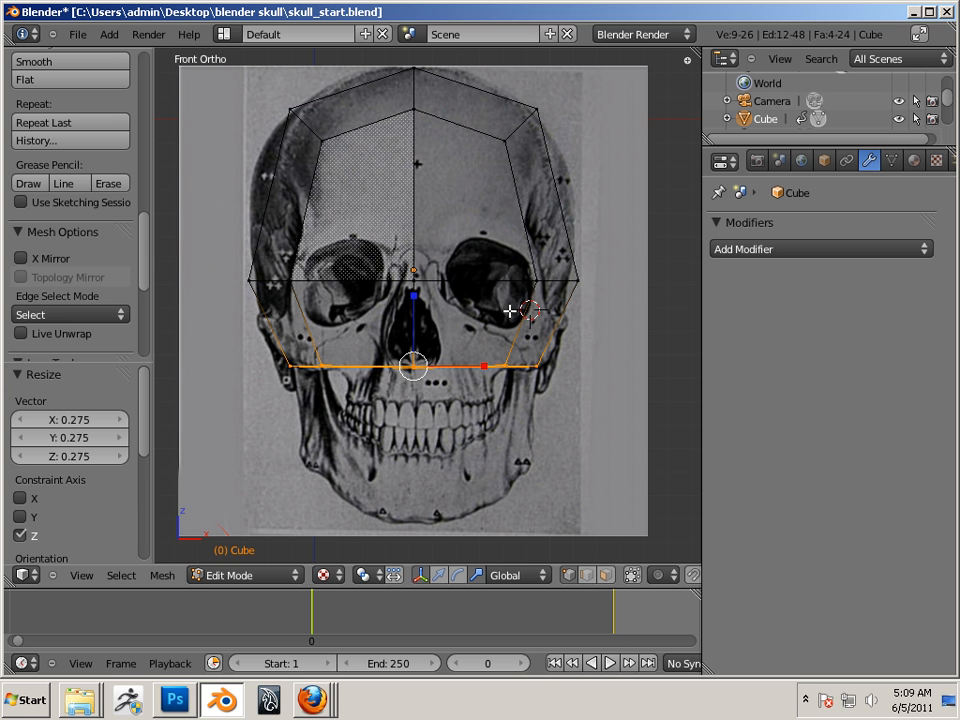
{"action": "mouse_move", "coordinate": [516, 322]}
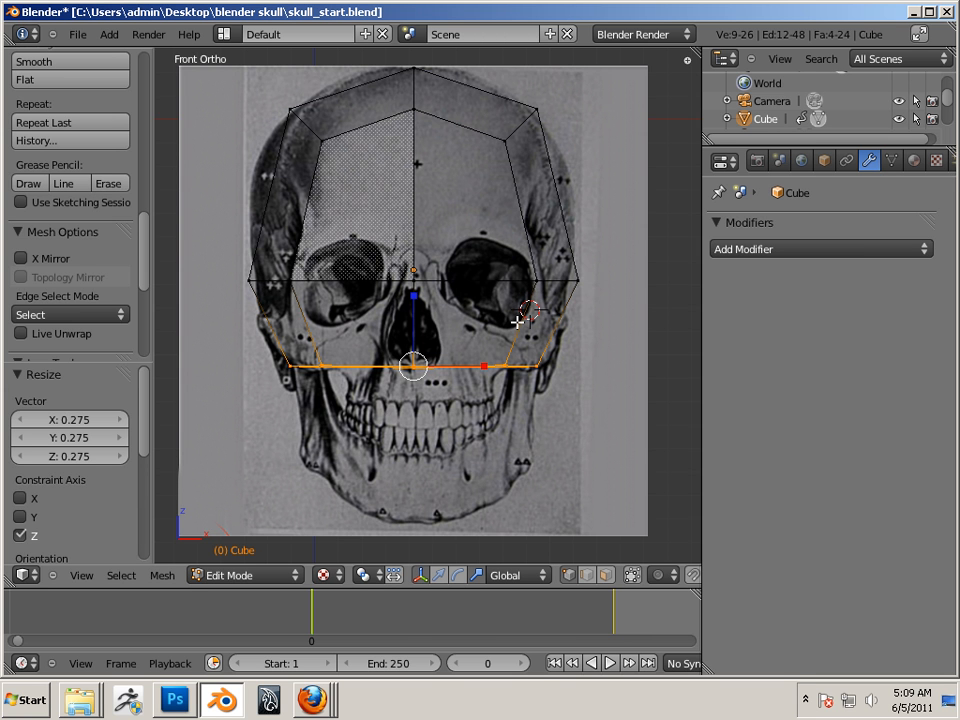
{"action": "mouse_move", "coordinate": [464, 308]}
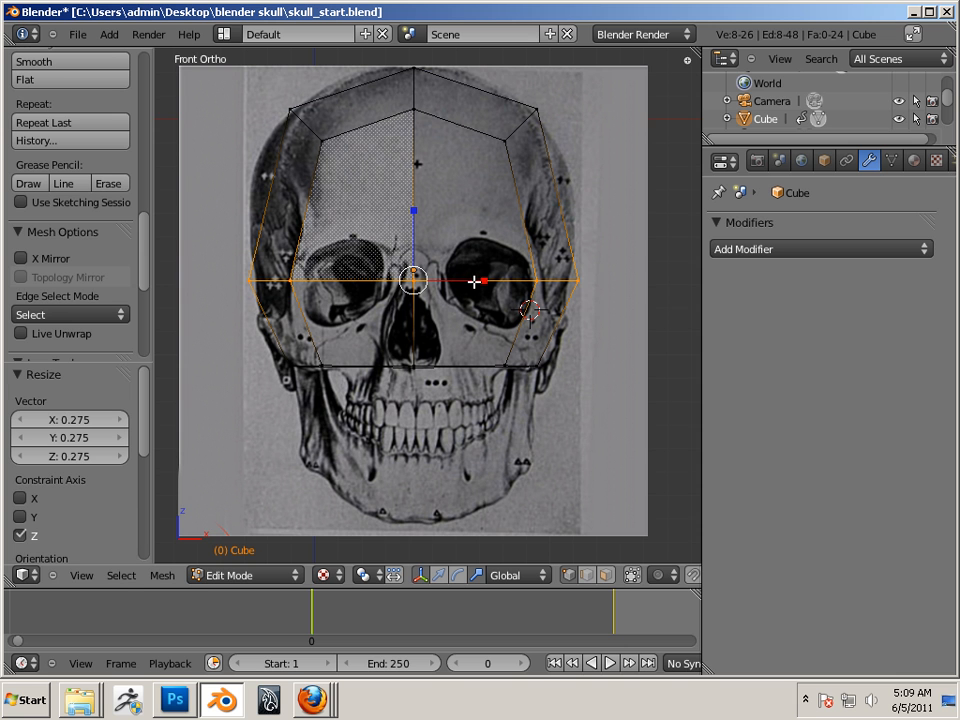
{"action": "mouse_move", "coordinate": [452, 278]}
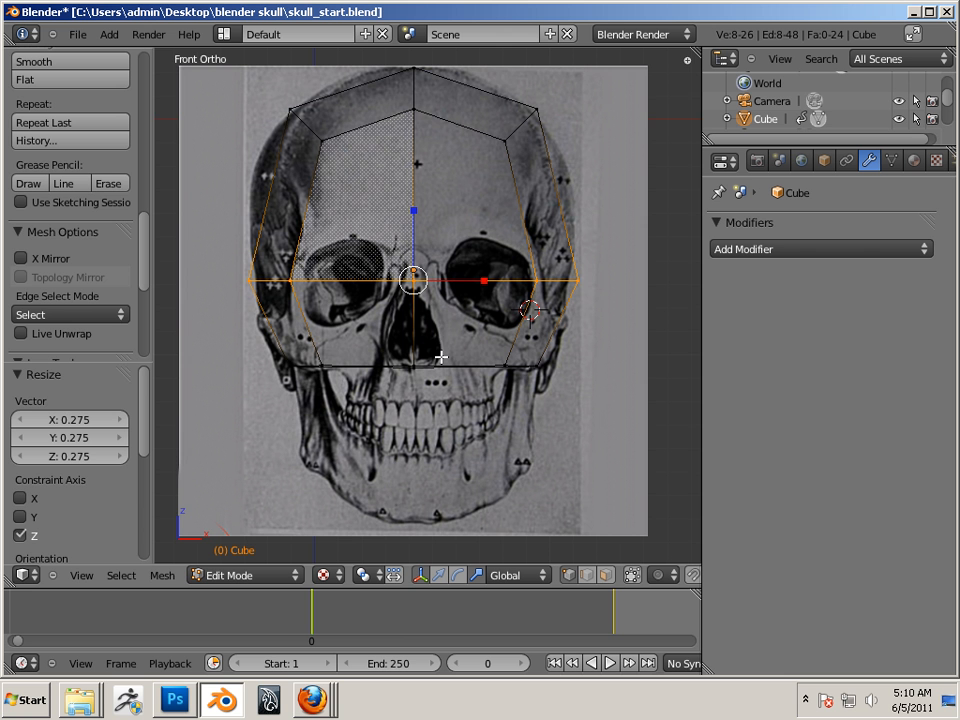
{"action": "mouse_move", "coordinate": [460, 368]}
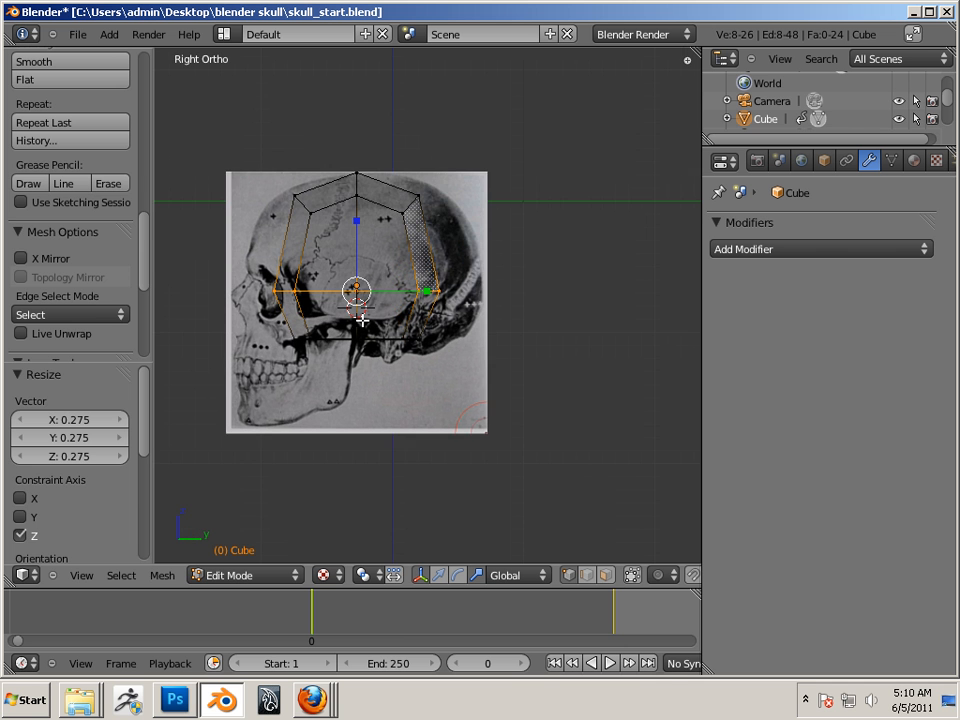
- Move vertices to the skull's side profile and drop the lower edge to the upper teeth
{"action": "scroll", "scroll_direction": "up", "scroll_amount": 3}
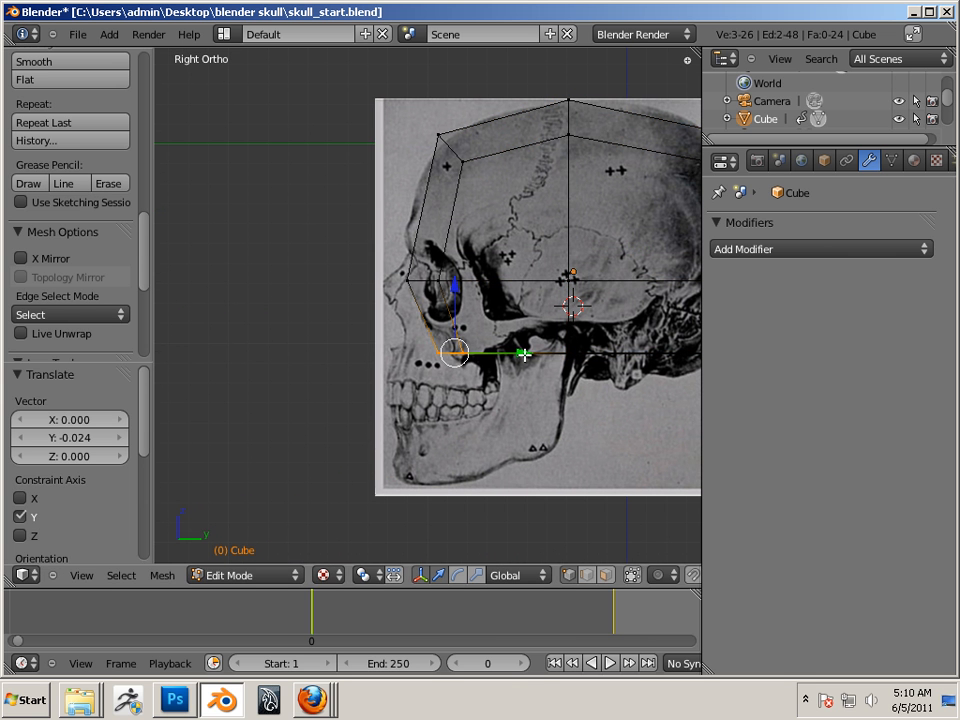
{"action": "left_click_drag", "start_coordinate": [456, 352], "coordinate": [490, 352]}
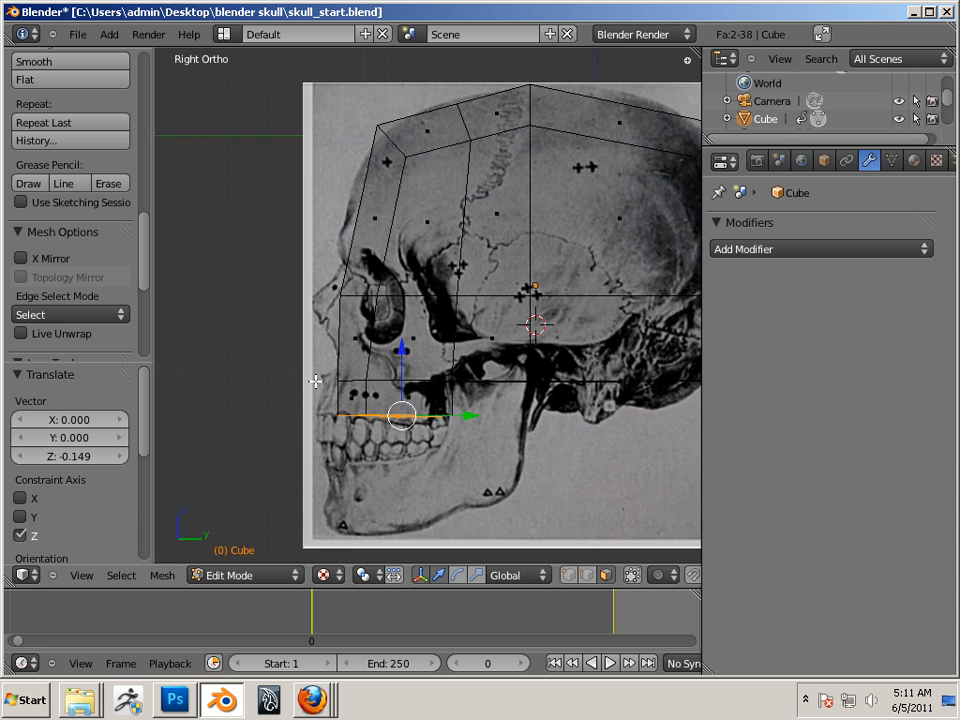
{"action": "scroll", "scroll_direction": "down", "scroll_amount": 3}
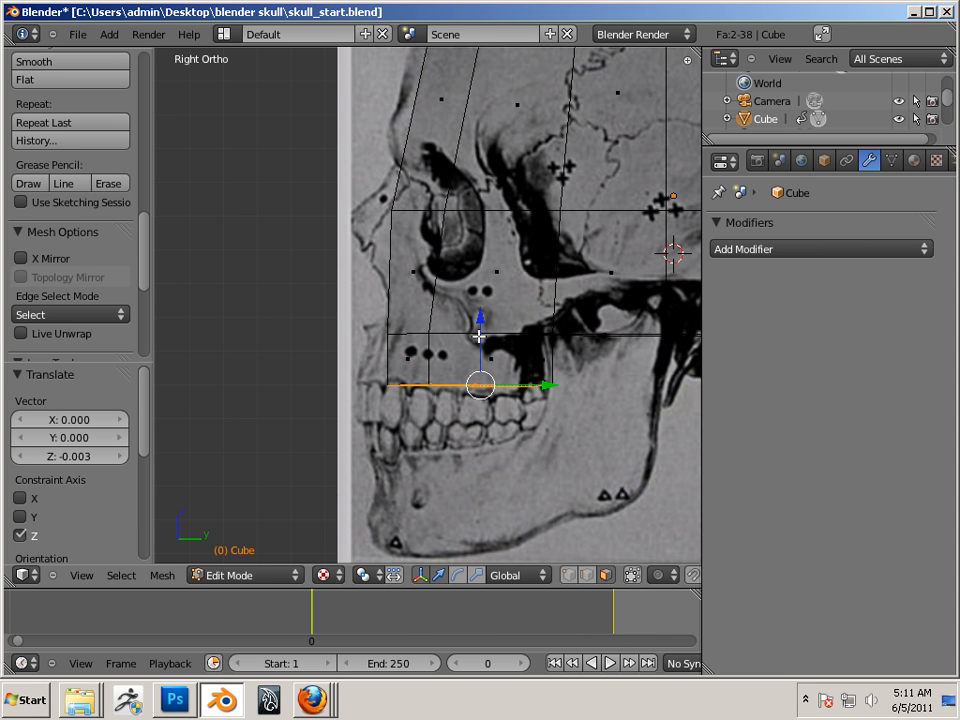
{"action": "mouse_move", "coordinate": [492, 366]}
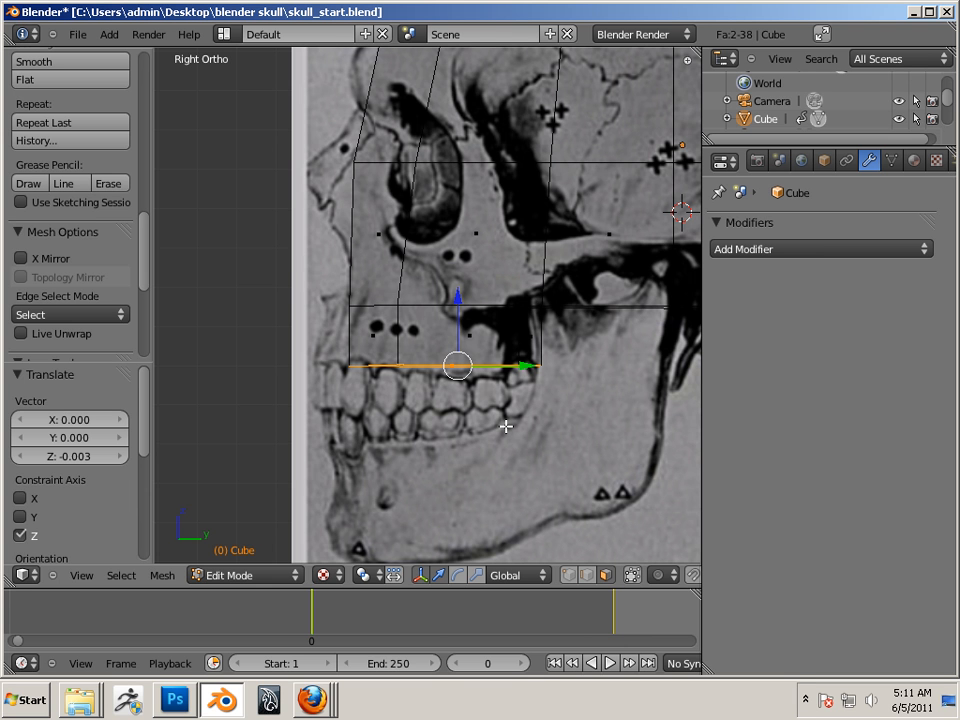
{"action": "left_click_drag", "start_coordinate": [456, 364], "coordinate": [536, 376]}
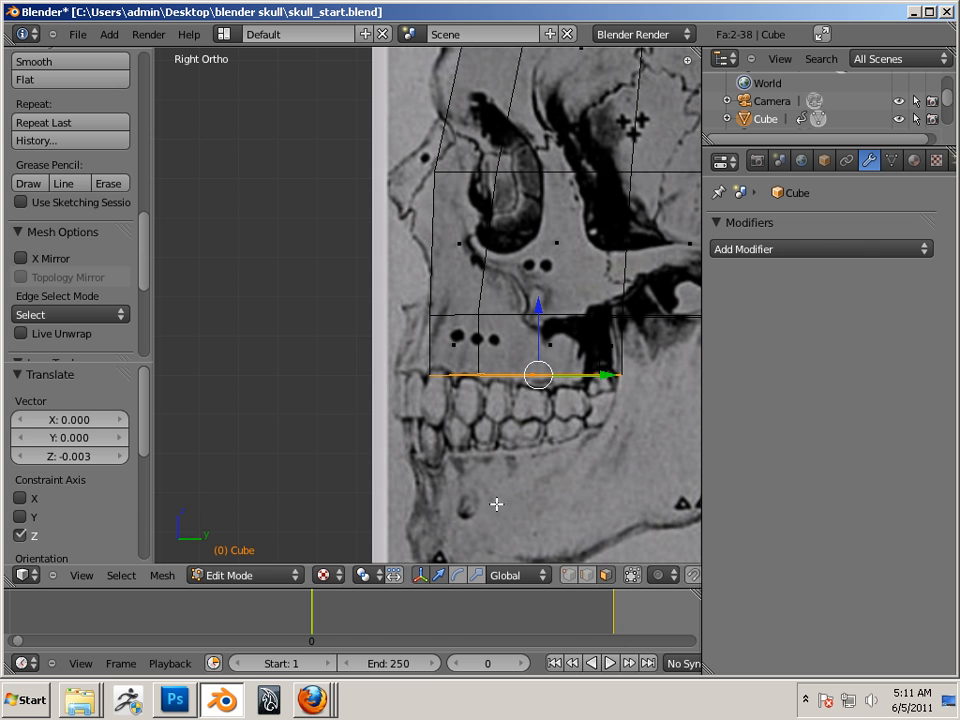
{"action": "left_click_drag", "start_coordinate": [538, 376], "coordinate": [430, 376]}
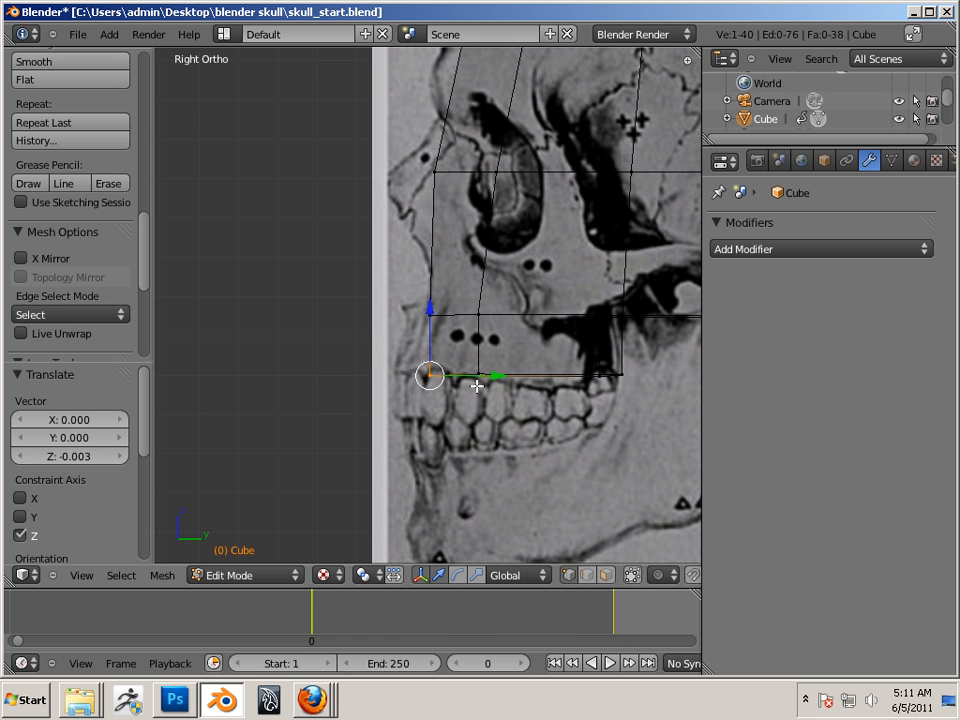
{"action": "left_click_drag", "start_coordinate": [430, 376], "coordinate": [430, 316]}
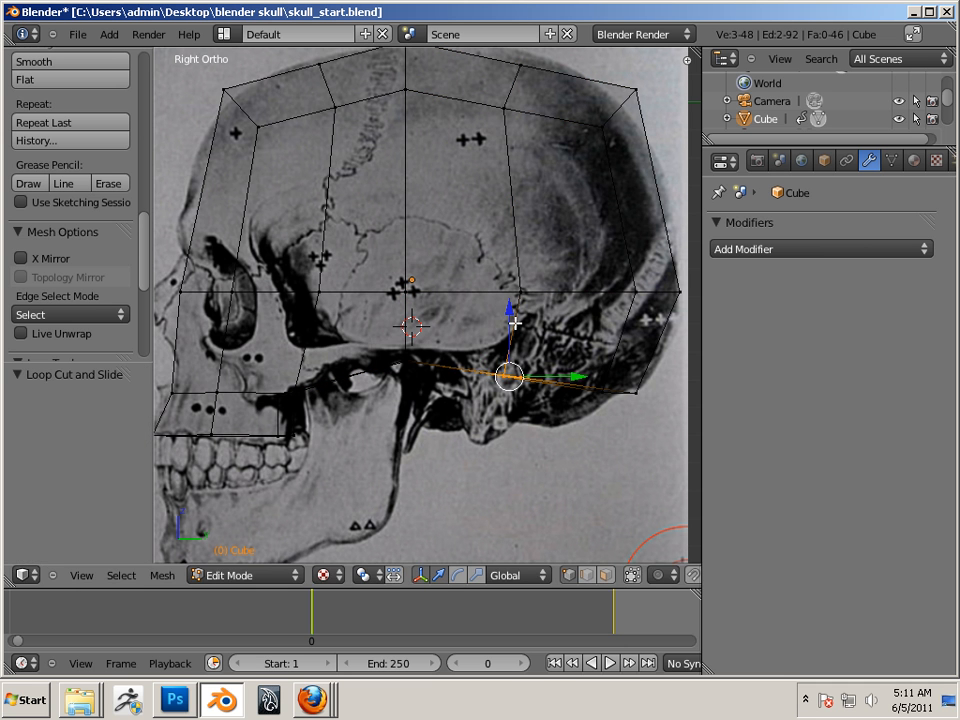
- Add a horizontal loop cut (Ctrl+R) and slide it into place across the mesh
{"action": "left_click_drag", "start_coordinate": [510, 378], "coordinate": [510, 430]}
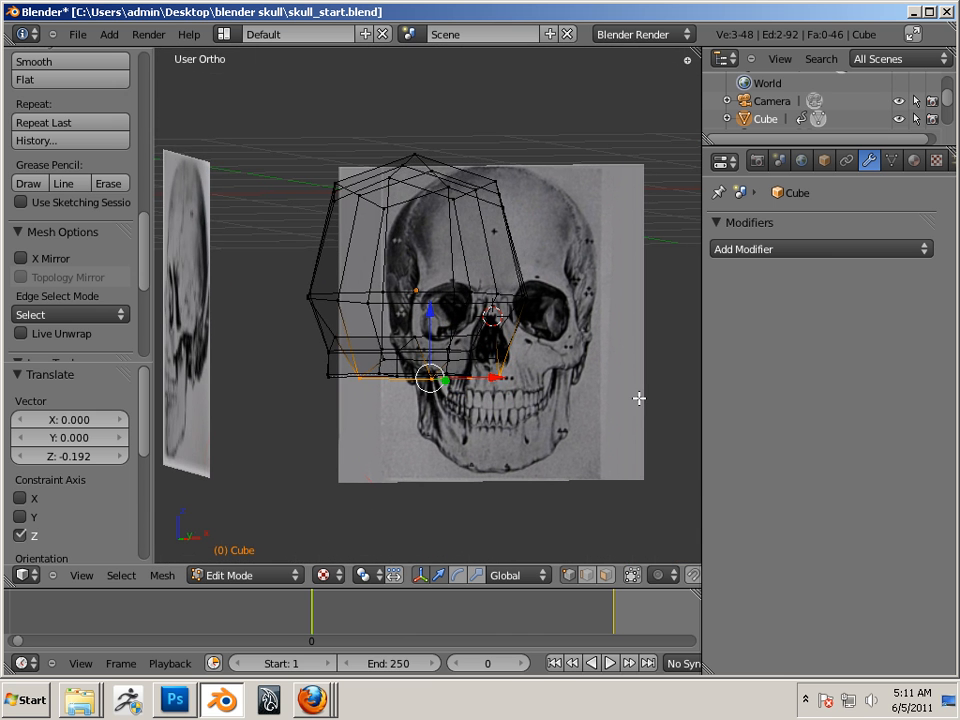
- Show the mesh with solid shading and orbit to inspect its shape
{"action": "key", "text": "KP_1"}
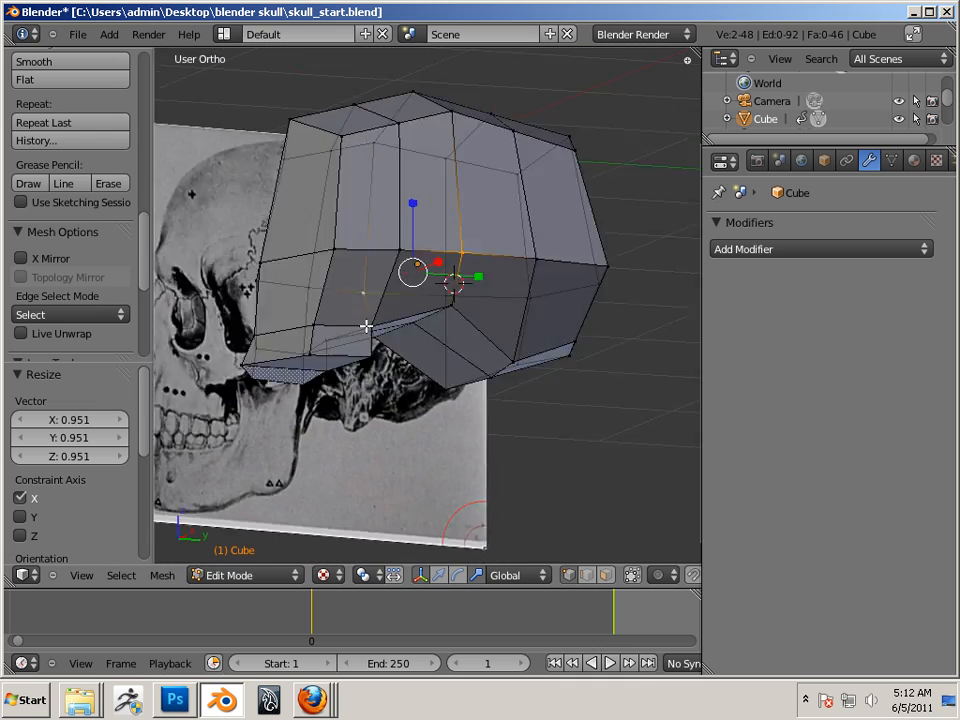
{"action": "left_click_drag", "start_coordinate": [450, 300], "coordinate": [530, 280]}
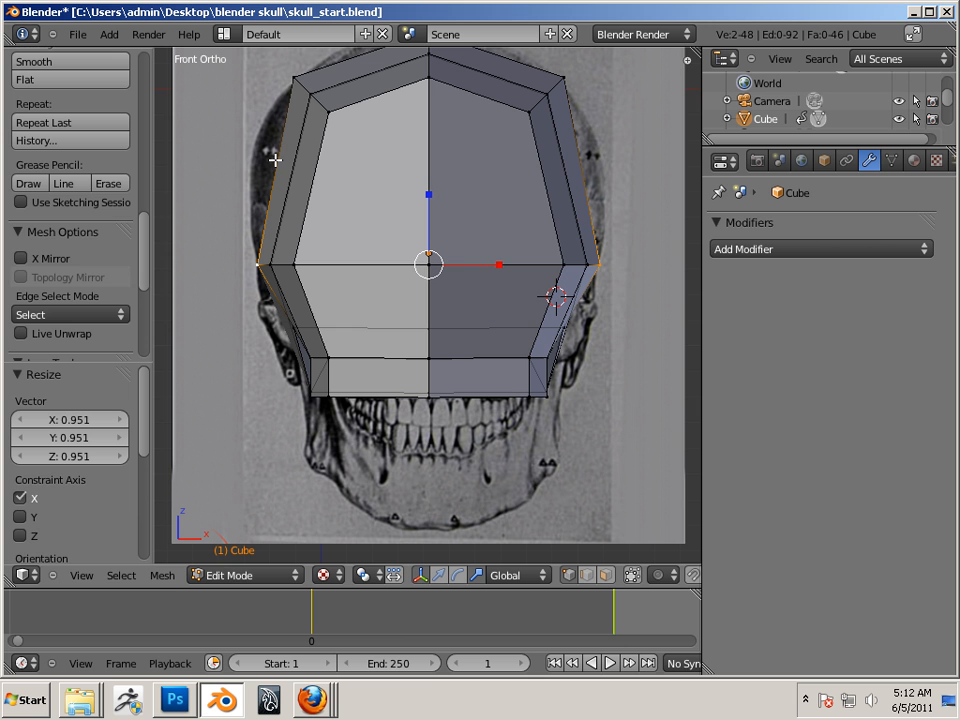
{"action": "mouse_move", "coordinate": [372, 160]}
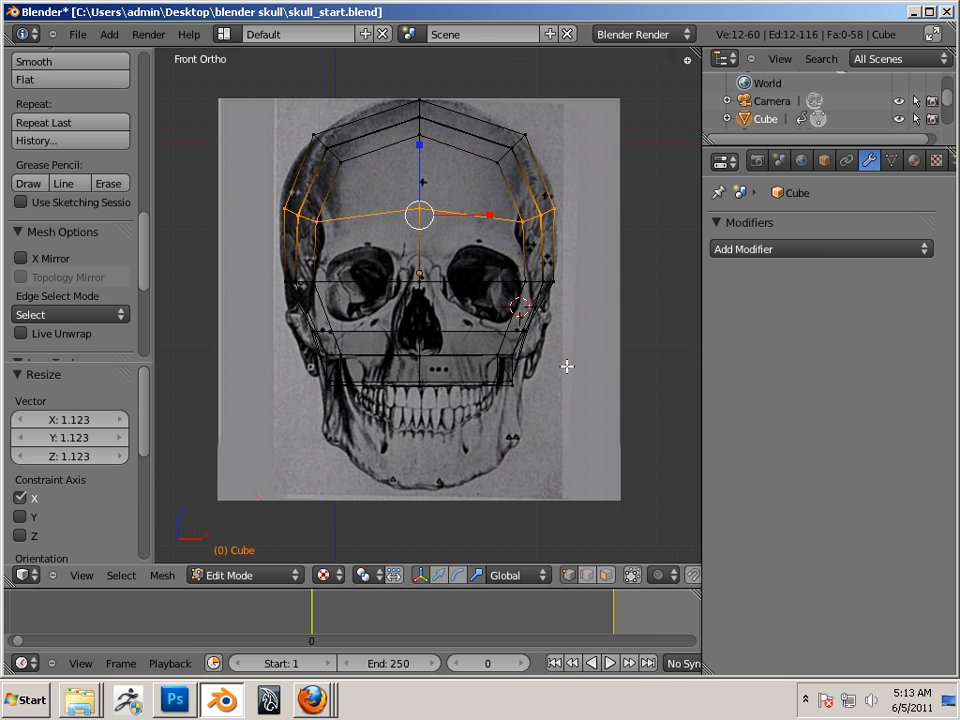
{"action": "mouse_move", "coordinate": [516, 292]}
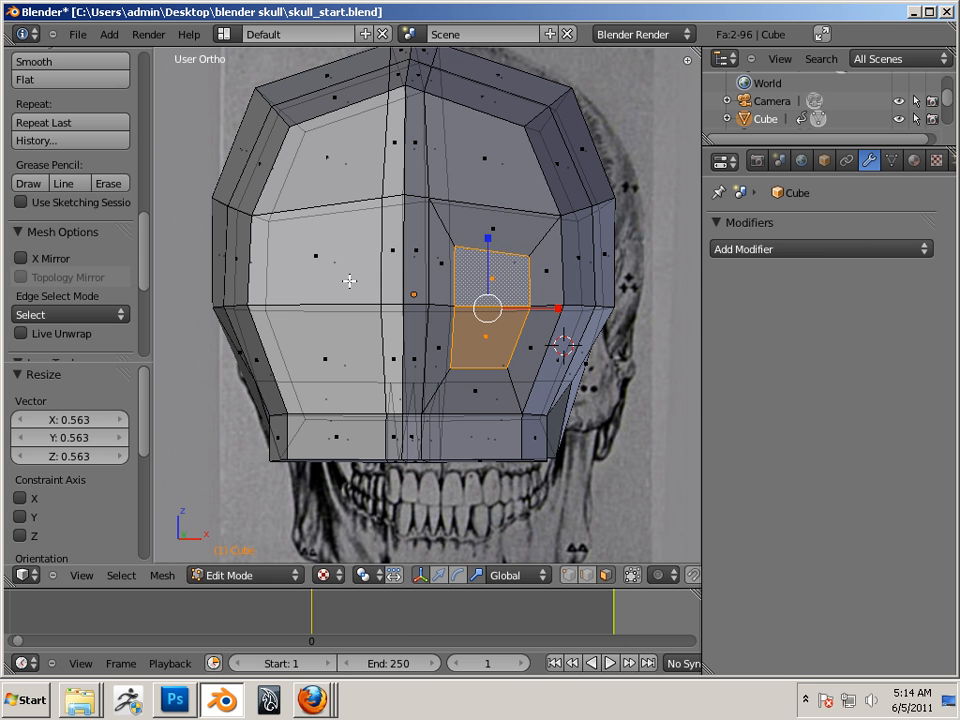
- Extrude and shrink a block of forehead faces to about 0.56, forming an inset, in Front Ortho
{"action": "left_click", "coordinate": [320, 320]}
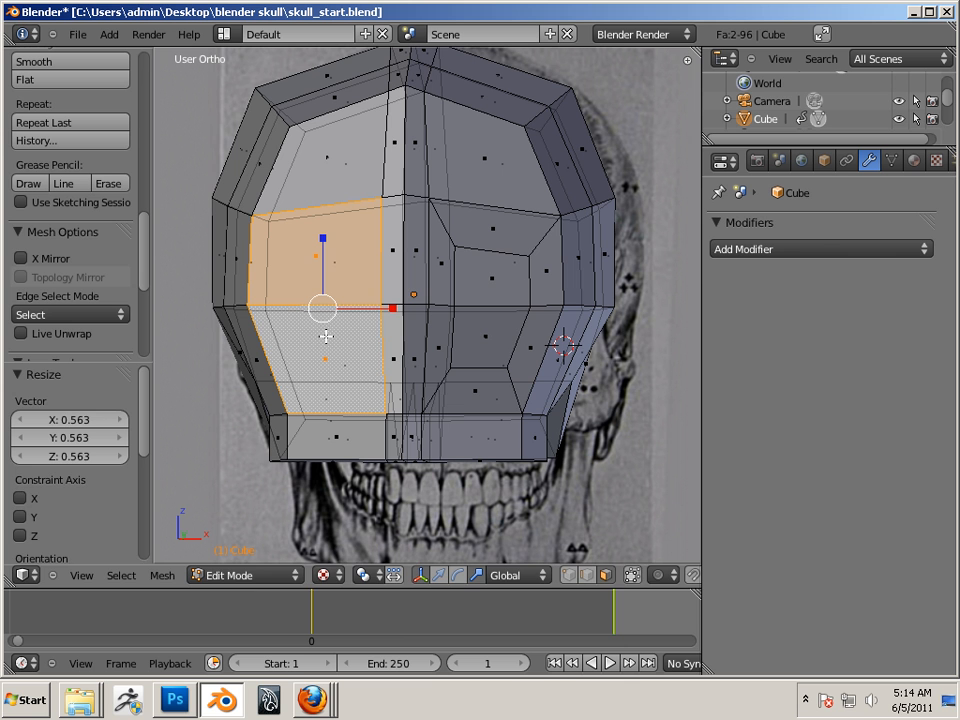
{"action": "key", "text": "e"}
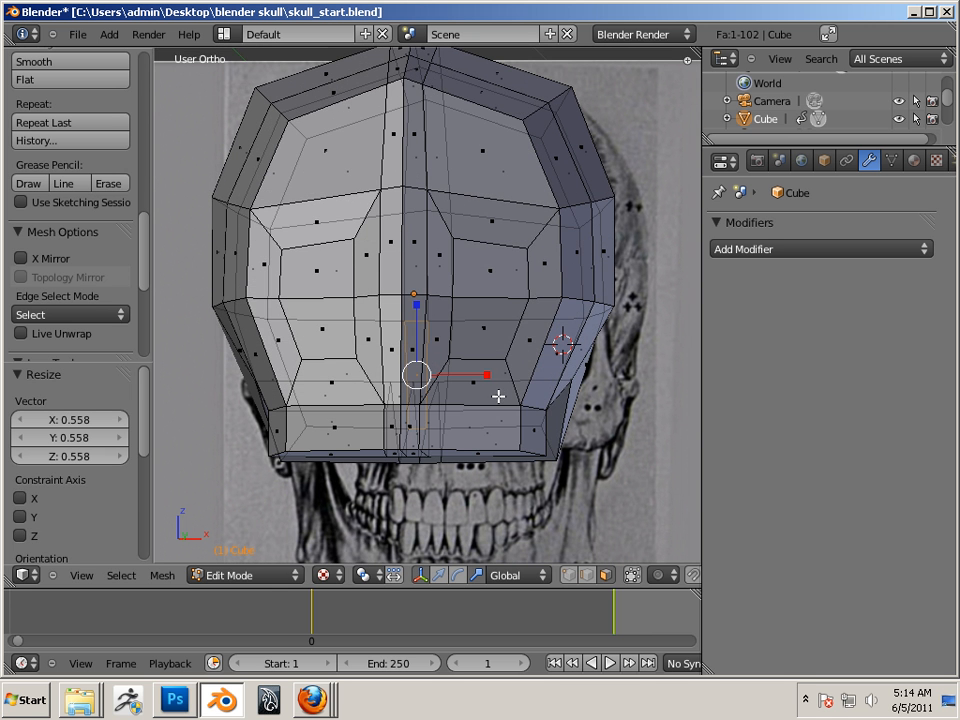
{"action": "key", "text": "KP_1"}
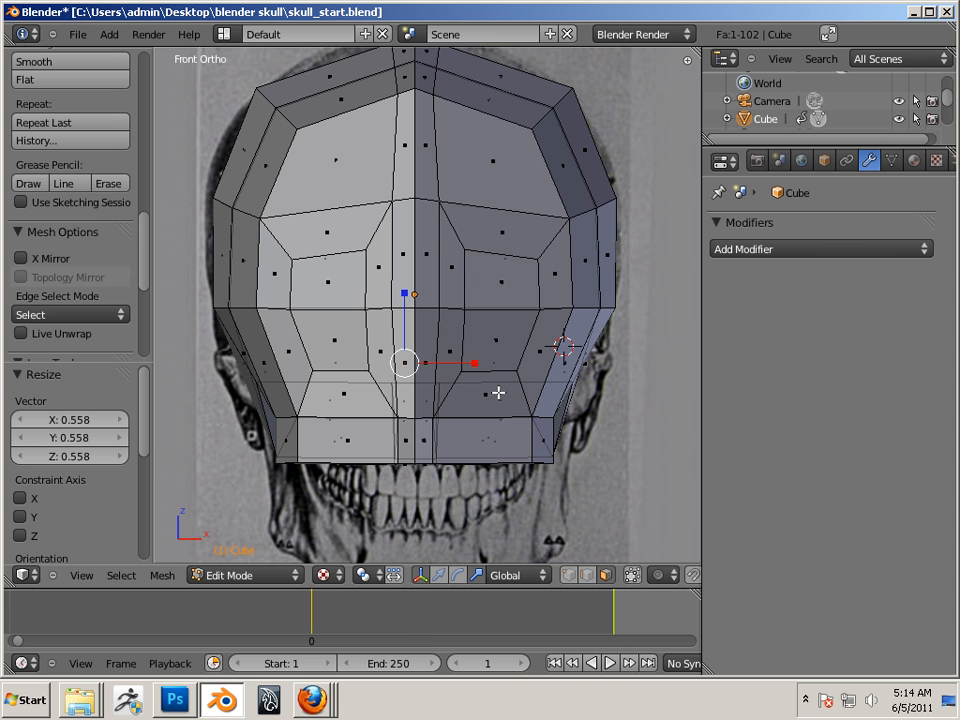
{"action": "mouse_move", "coordinate": [404, 324]}
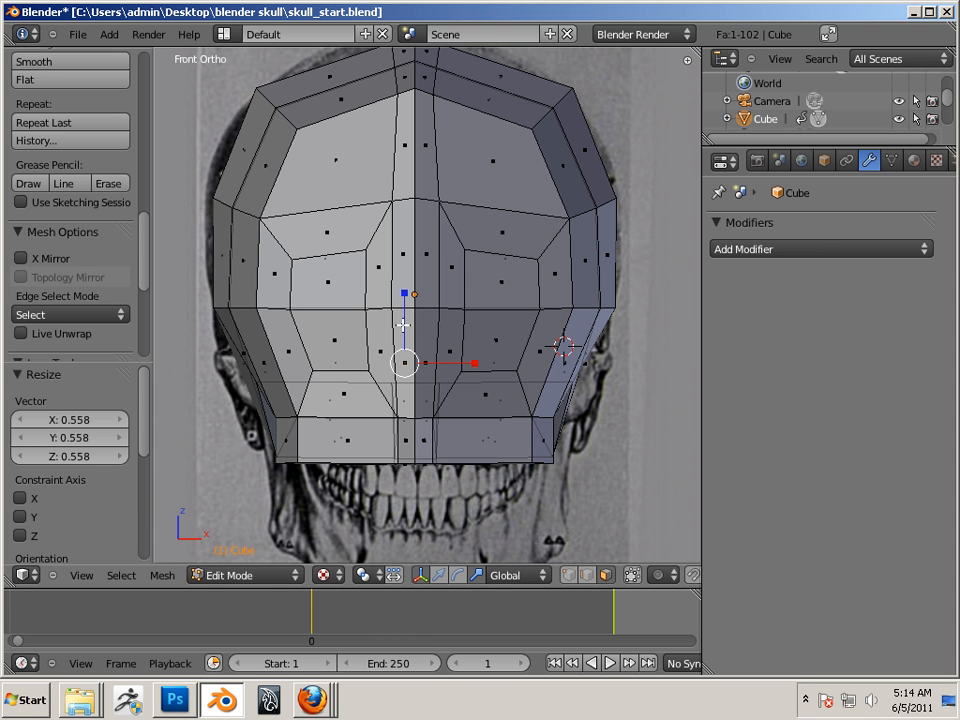
{"action": "mouse_move", "coordinate": [448, 372]}
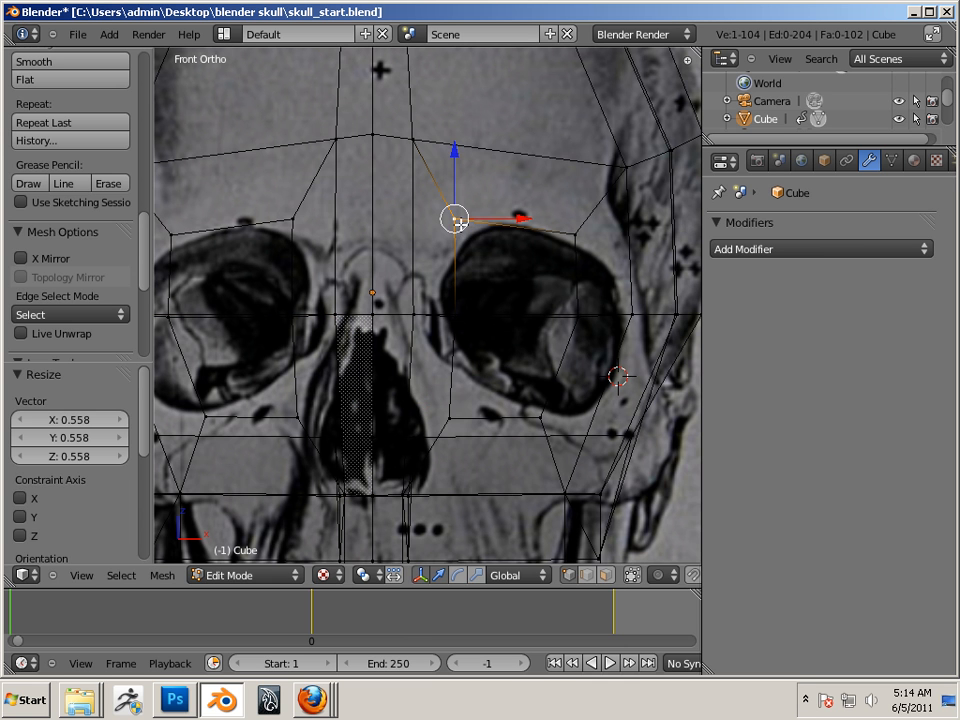
- Move vertices one by one onto the eye socket's inner rim and lower edge
{"action": "left_click_drag", "start_coordinate": [456, 218], "coordinate": [572, 236]}
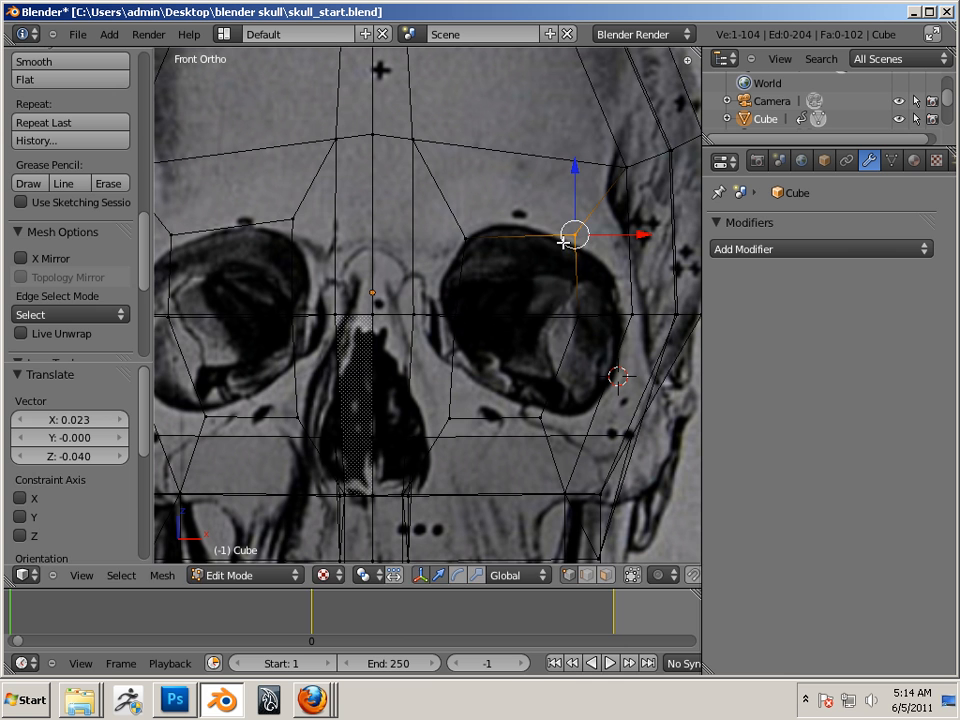
{"action": "left_click_drag", "start_coordinate": [572, 236], "coordinate": [452, 316]}
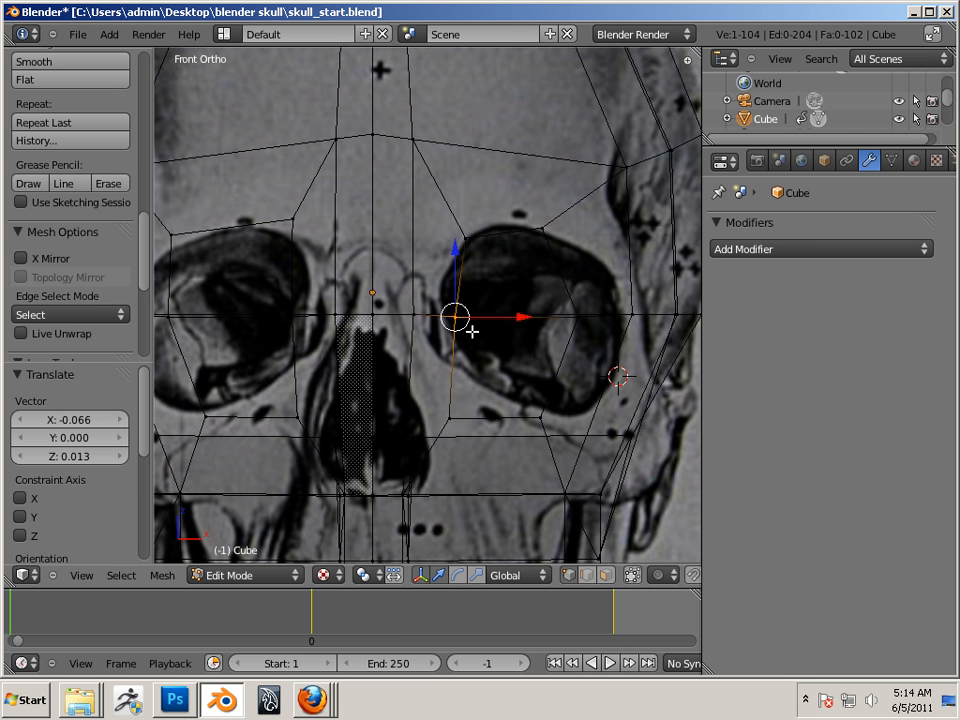
{"action": "left_click_drag", "start_coordinate": [456, 318], "coordinate": [448, 418]}
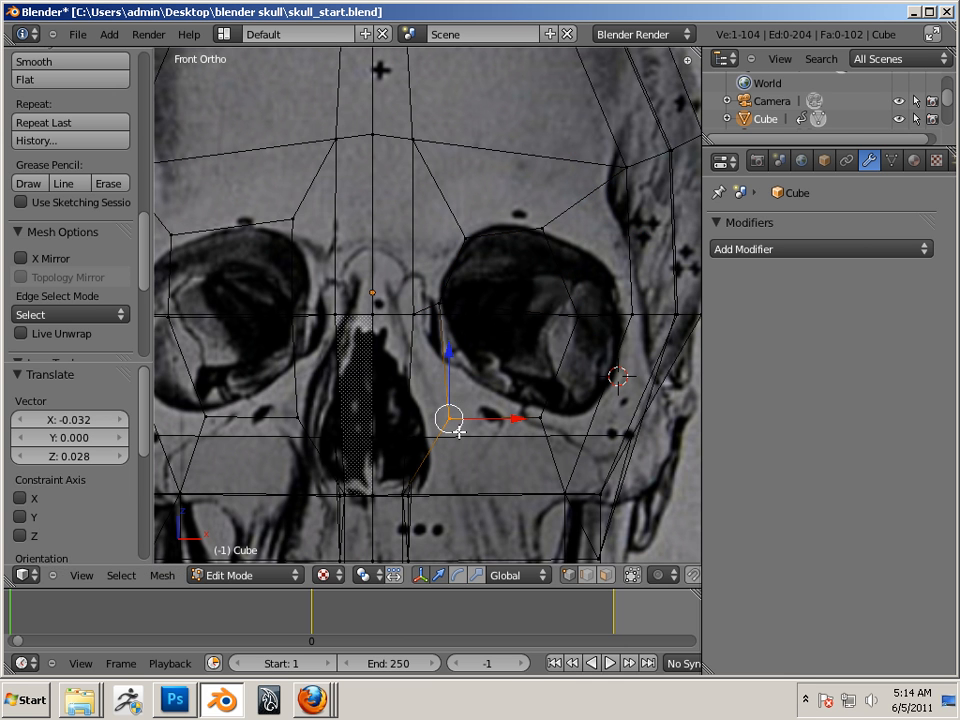
{"action": "left_click_drag", "start_coordinate": [450, 418], "coordinate": [544, 418]}
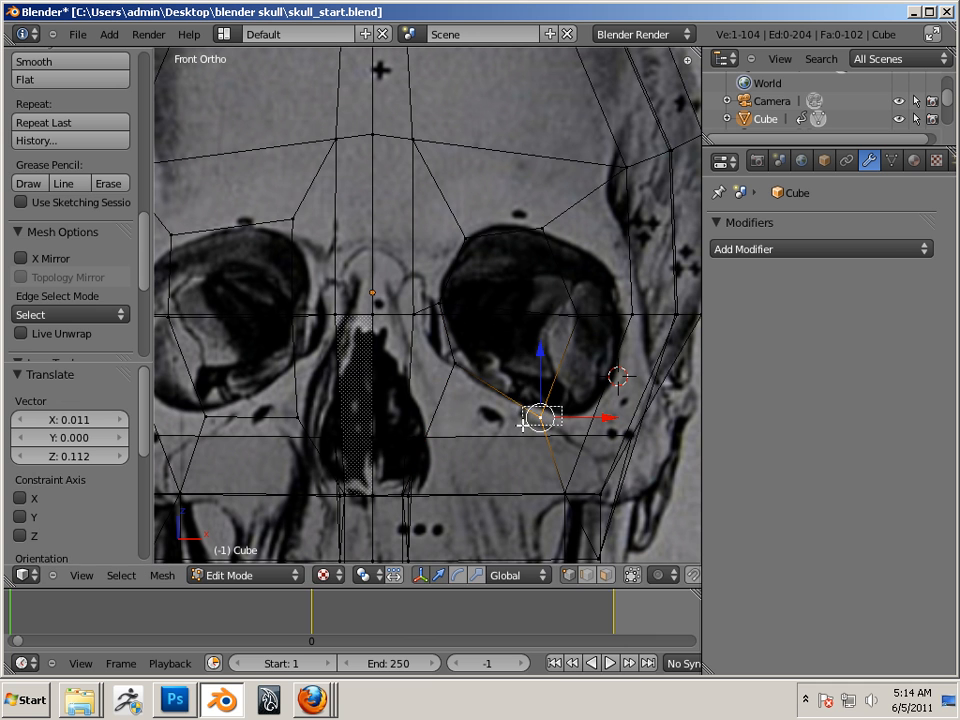
{"action": "left_click_drag", "start_coordinate": [540, 414], "coordinate": [576, 318]}
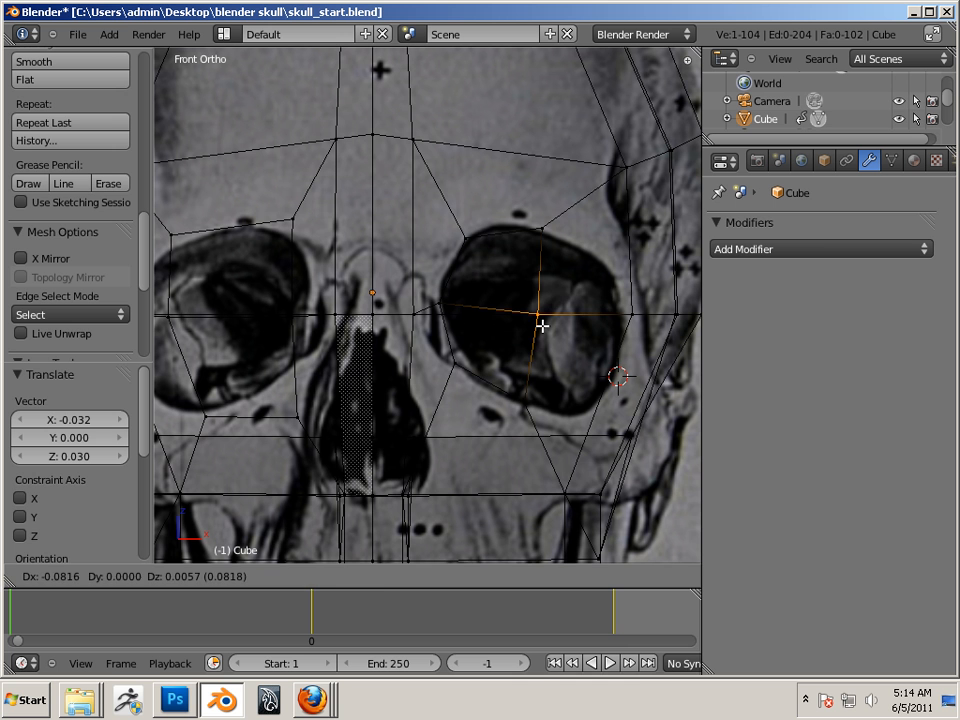
{"action": "left_click_drag", "start_coordinate": [544, 324], "coordinate": [632, 328]}
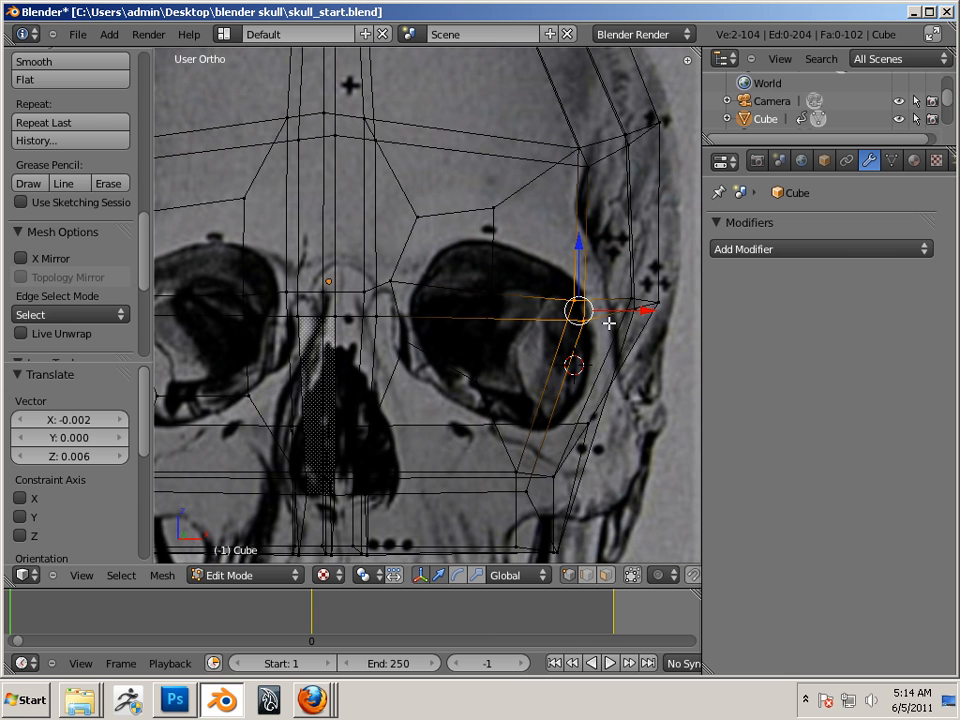
- In Front Ortho, refine the orbit's upper, outer-corner and lower-outer vertices
{"action": "key", "text": "KP_1"}
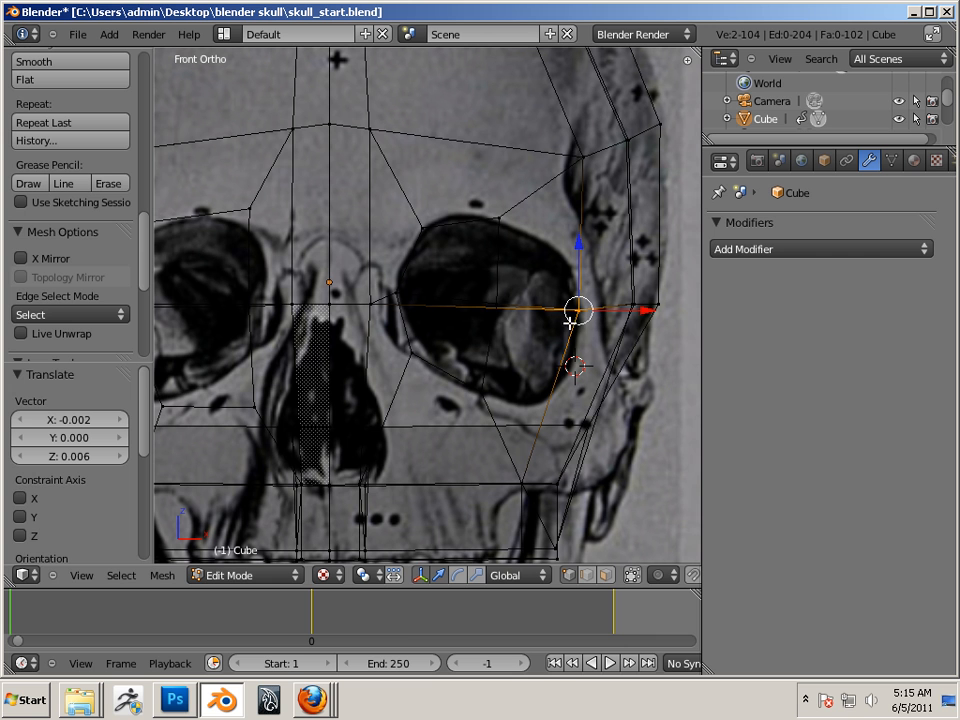
{"action": "left_click_drag", "start_coordinate": [578, 308], "coordinate": [496, 304]}
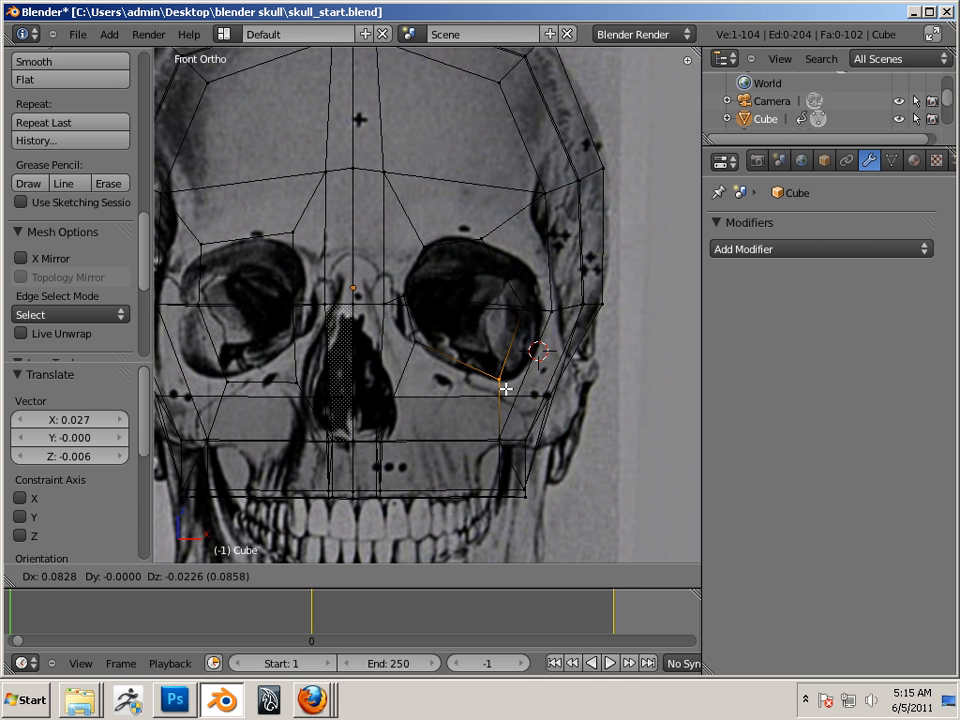
{"action": "left_click_drag", "start_coordinate": [504, 388], "coordinate": [540, 316]}
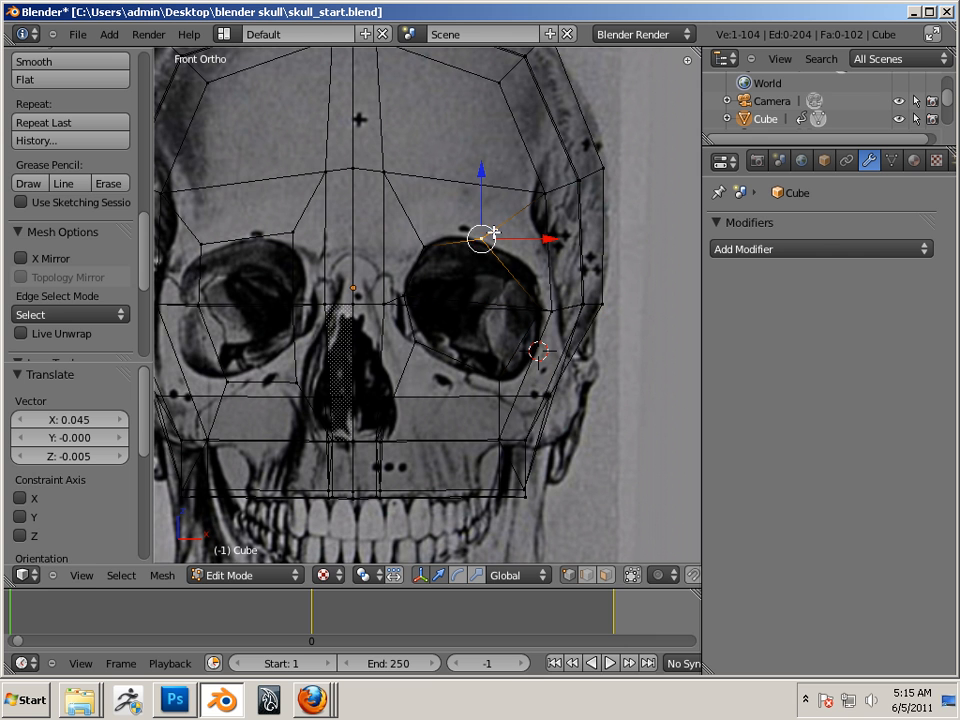
{"action": "left_click_drag", "start_coordinate": [484, 238], "coordinate": [520, 252]}
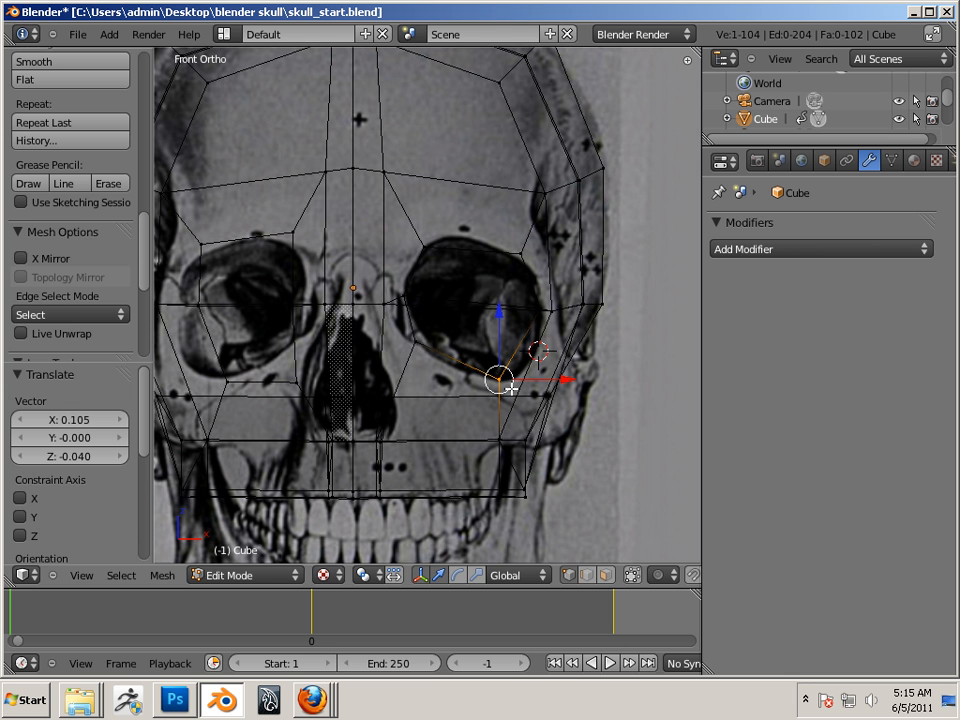
{"action": "left_click_drag", "start_coordinate": [500, 384], "coordinate": [416, 340]}
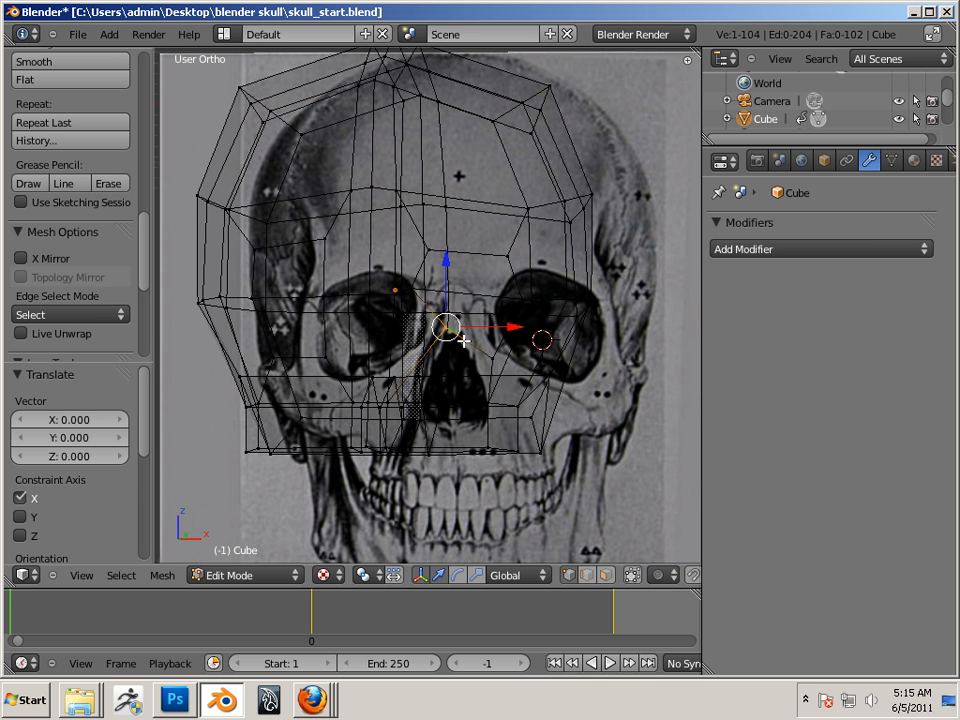
- Switch to Front Ortho ready to box-select the left half of the mesh's faces
{"action": "key", "text": "KP_1"}
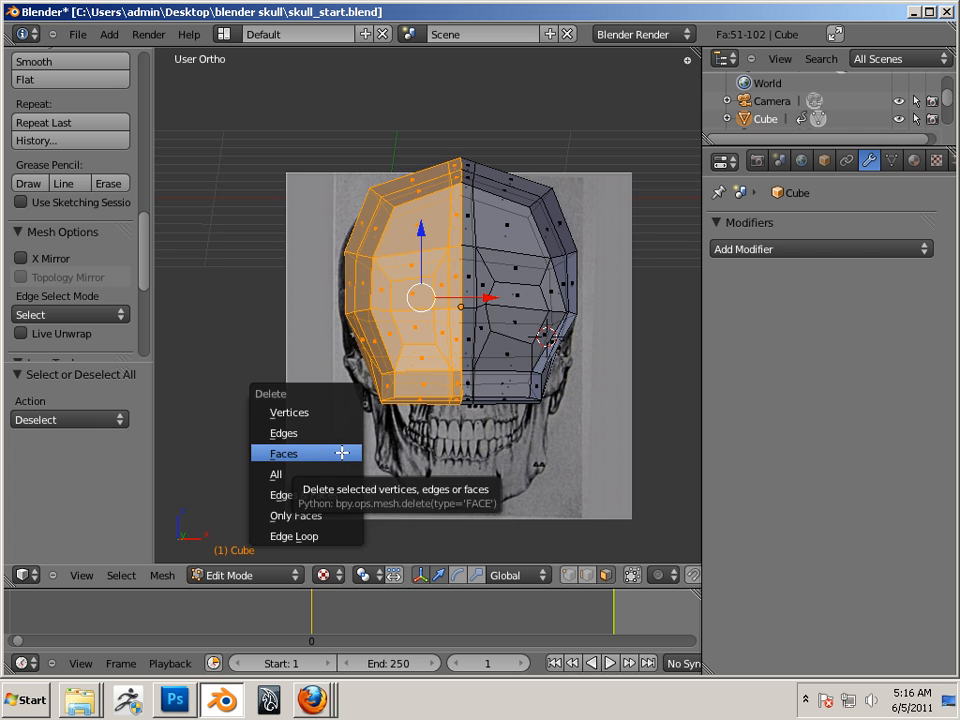
- Delete the selected left-half faces so only the right half of the head remains
{"action": "left_click", "coordinate": [284, 452]}
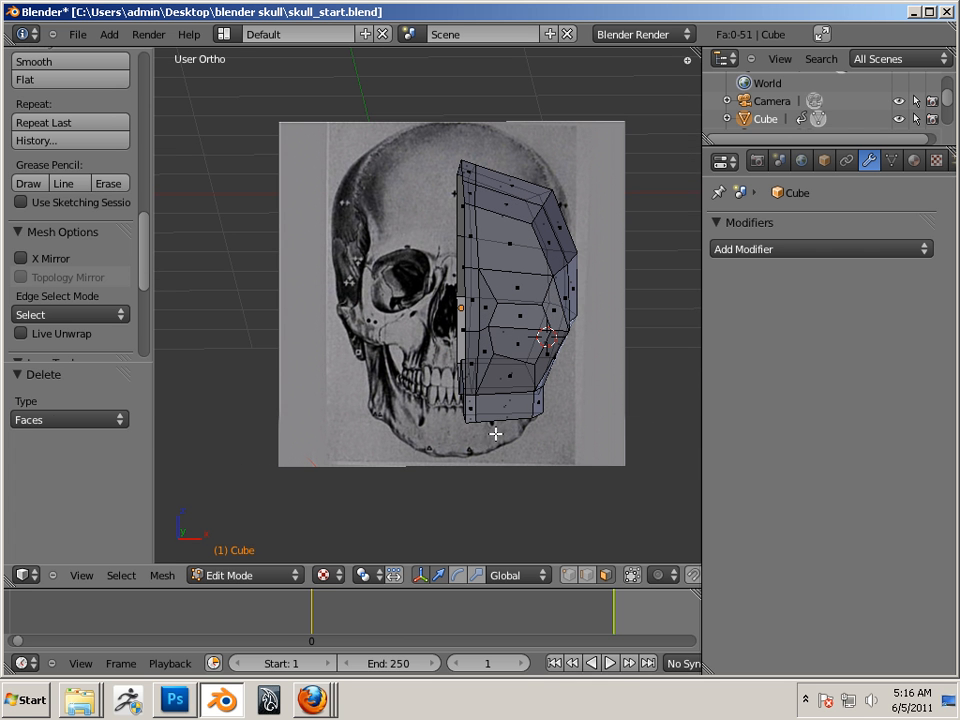
{"action": "mouse_move", "coordinate": [572, 380]}
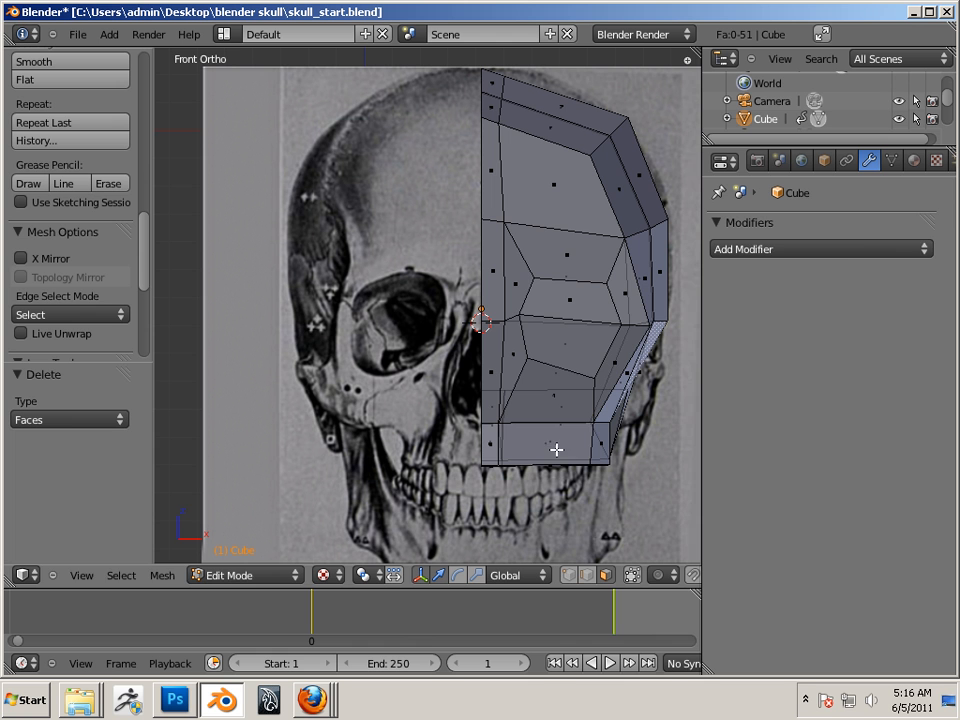
- Add a Mirror modifier to the half head so the full symmetric skull appears
{"action": "left_click", "coordinate": [820, 248]}
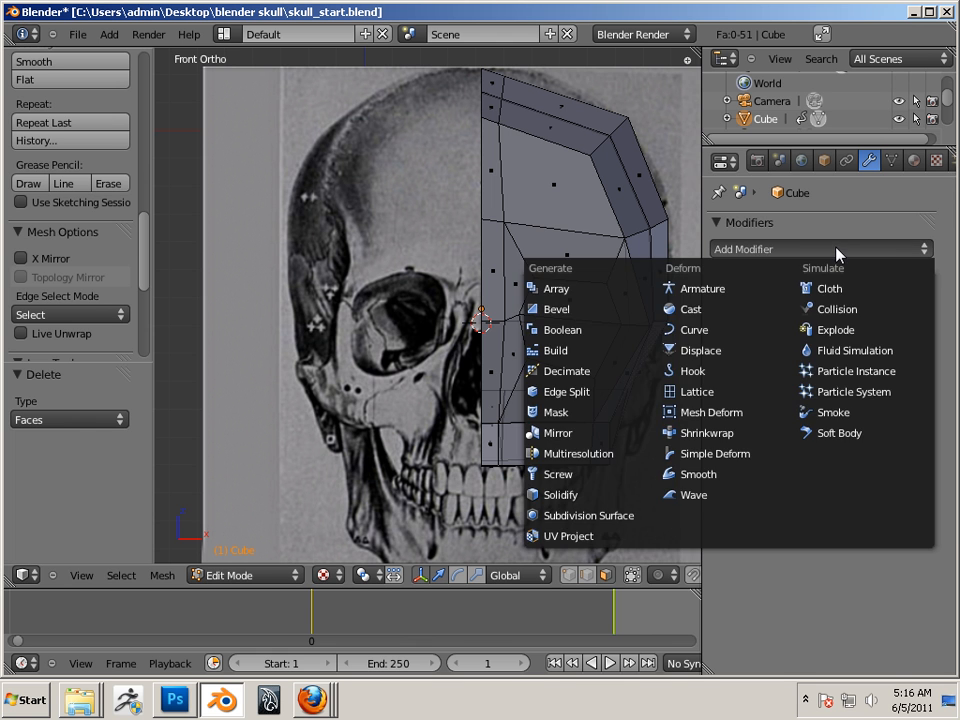
{"action": "mouse_move", "coordinate": [558, 432]}
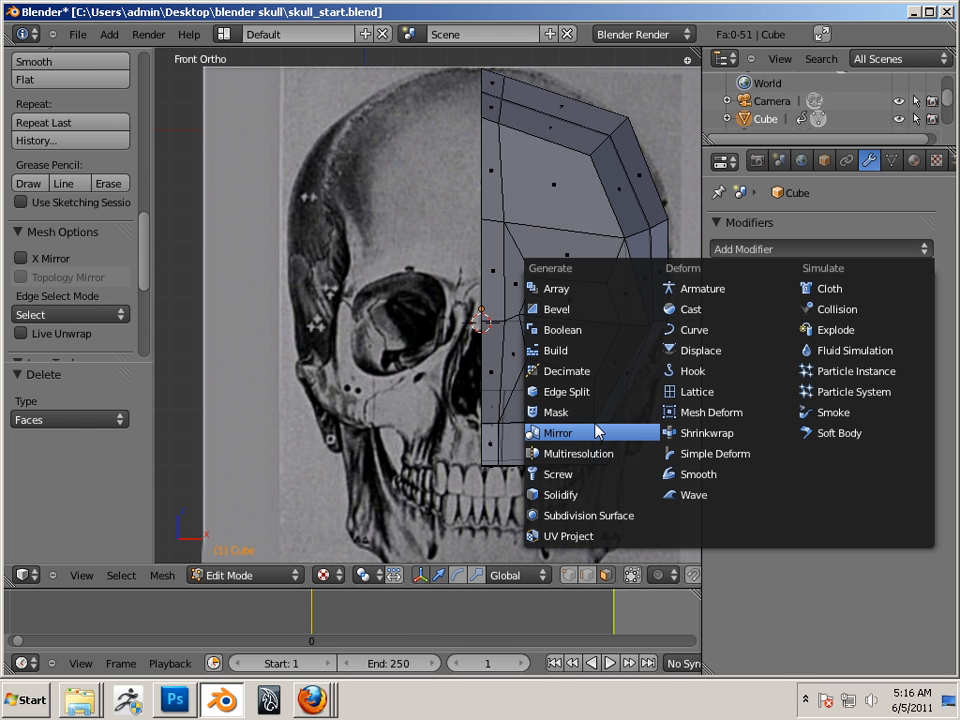
{"action": "left_click", "coordinate": [556, 432]}
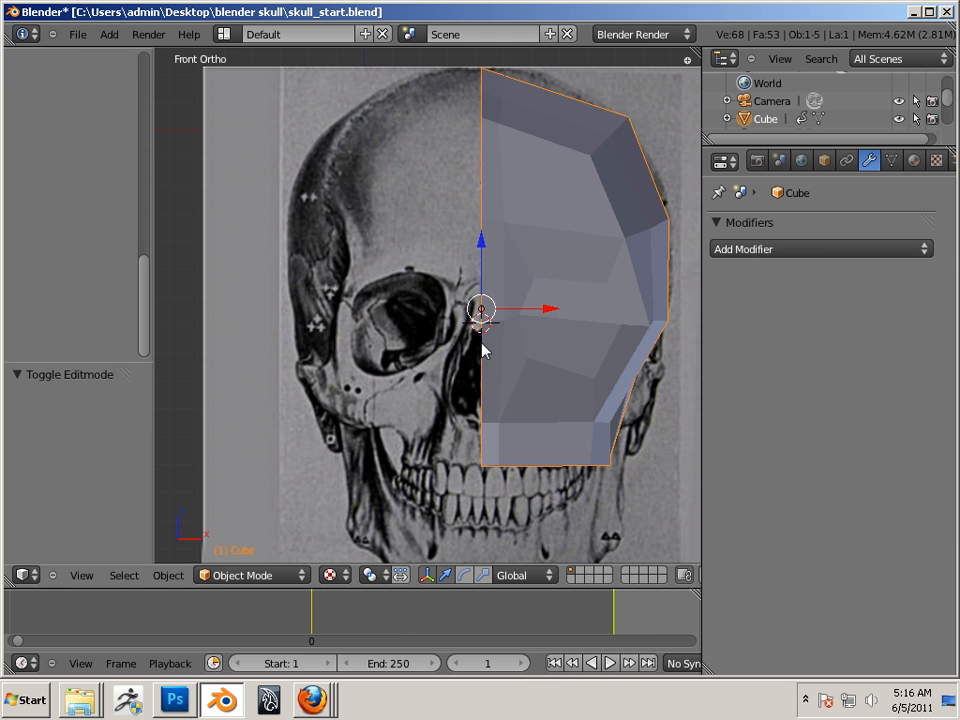
{"action": "left_click", "coordinate": [820, 248]}
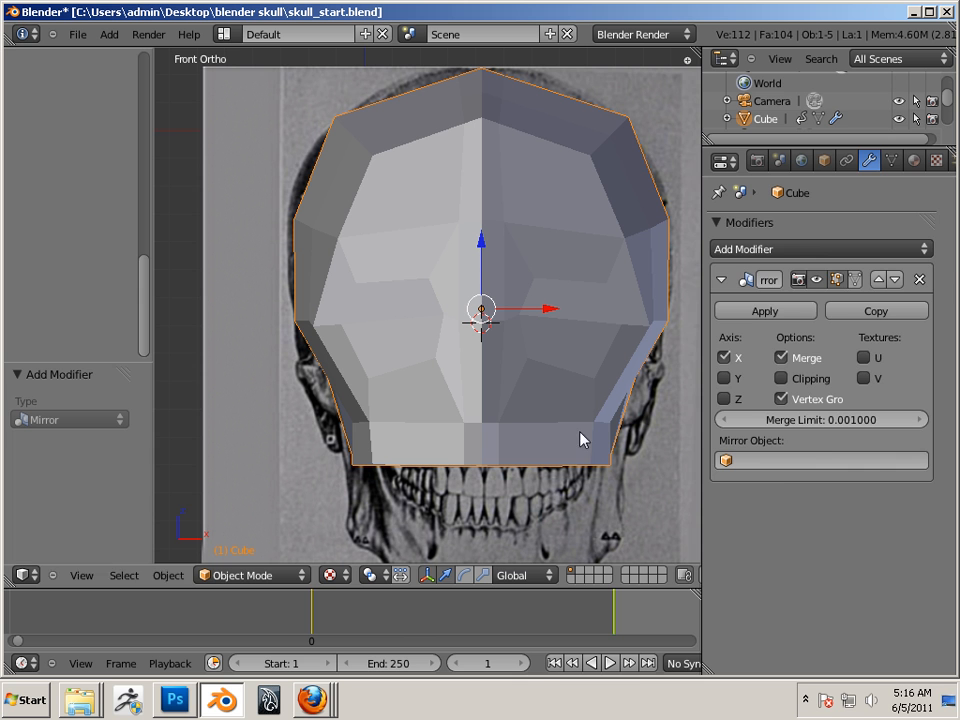
{"action": "left_click", "coordinate": [824, 160]}
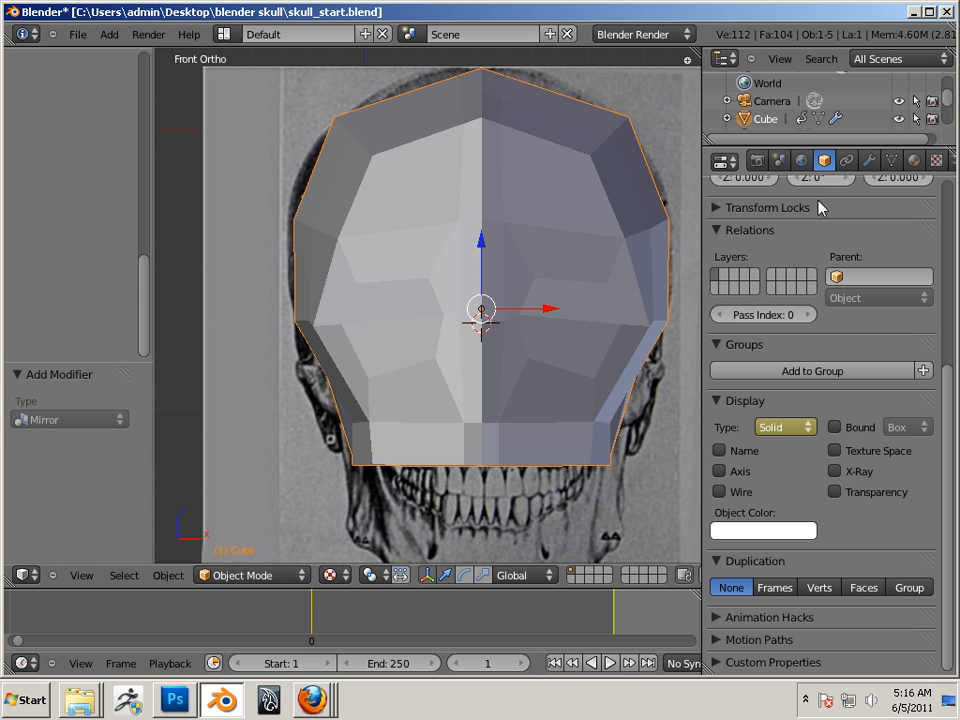
- Enable Wire in the object's Display settings to overlay edges on the solid mirrored head
{"action": "left_click", "coordinate": [720, 492]}
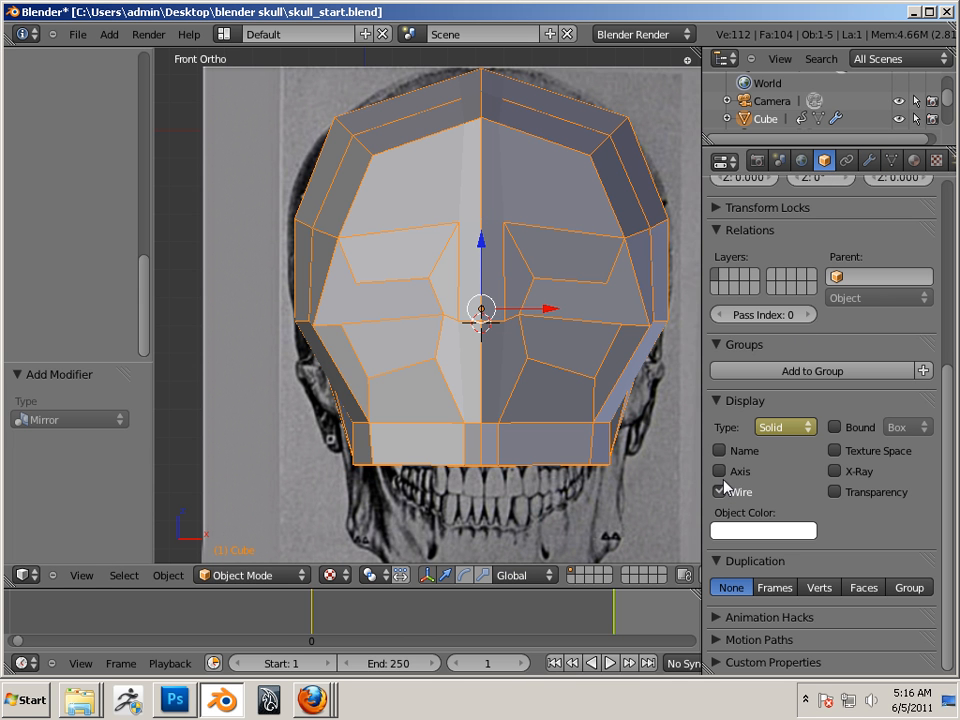
{"action": "left_click", "coordinate": [720, 492]}
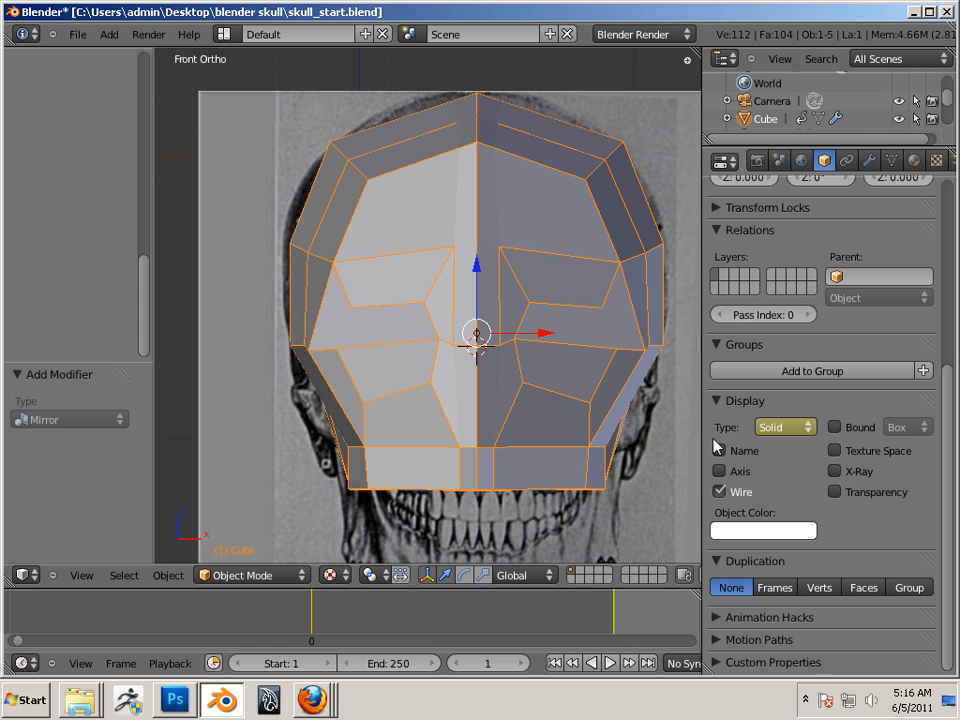
{"action": "mouse_move", "coordinate": [738, 488]}
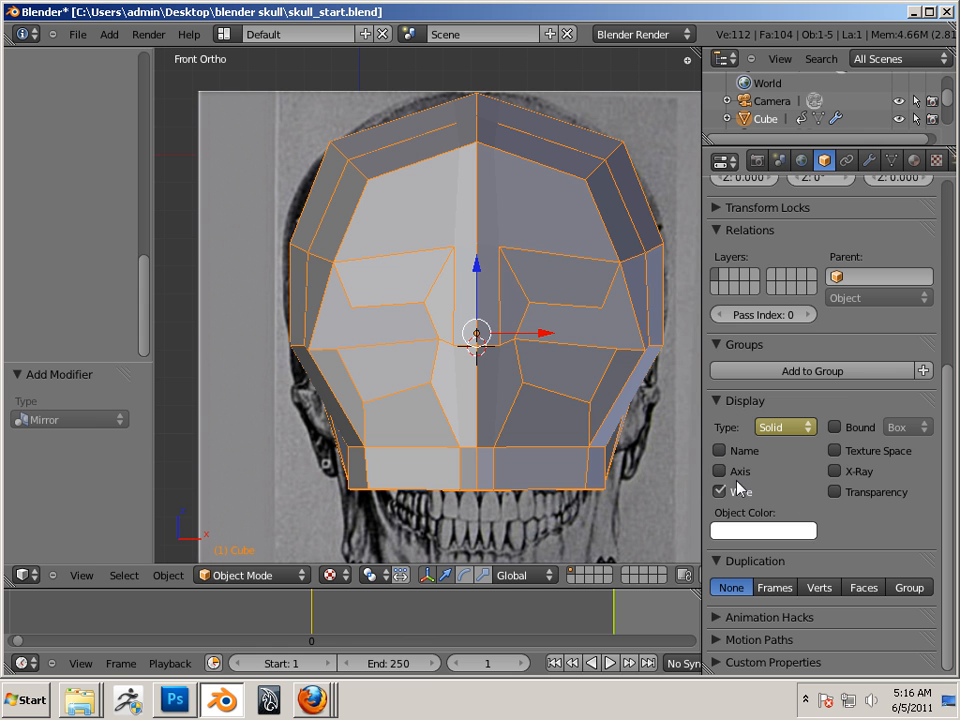